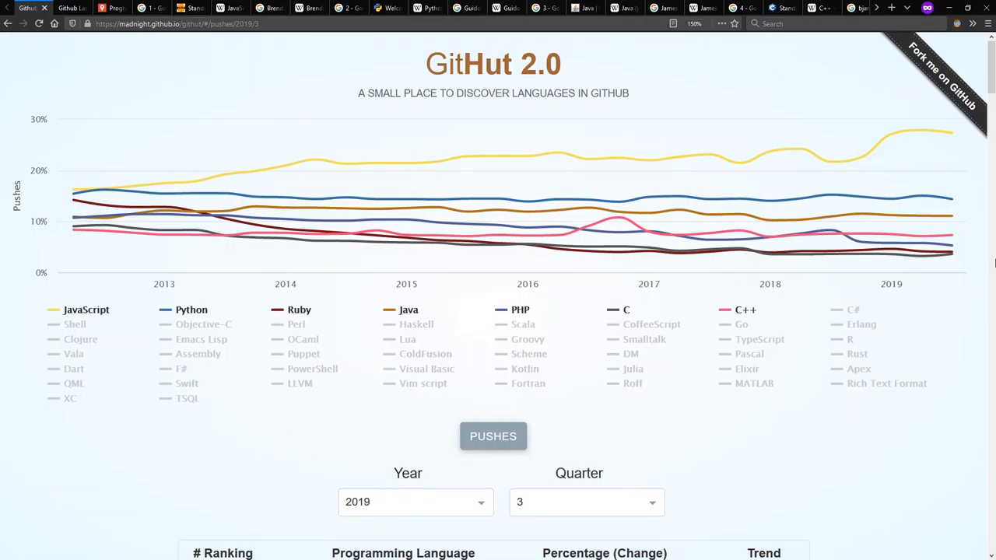
Step from the ECMAScript spec through the JavaScript, Brendan Eich, Python and Guido van Rossum tabs.
scroll(down, 3)
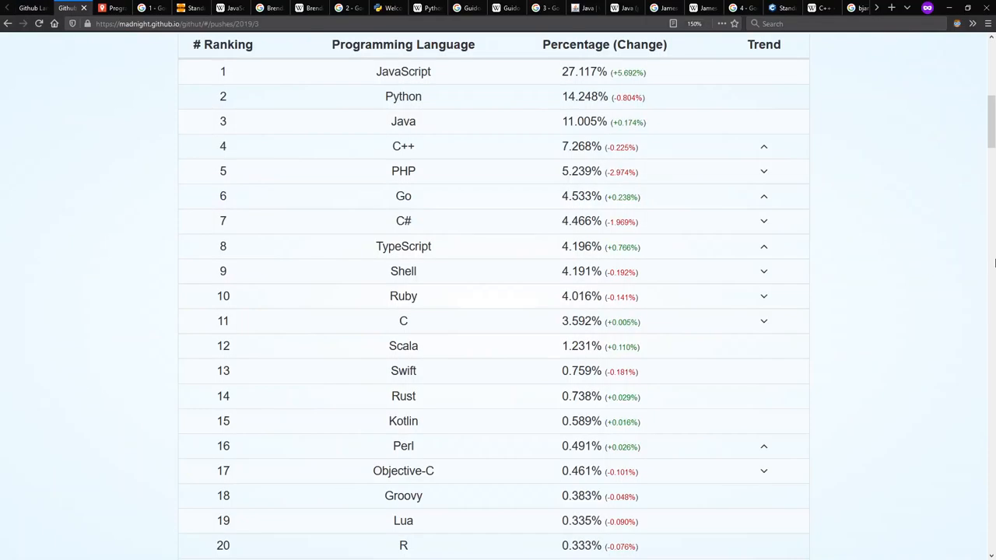
scroll(up, 3)
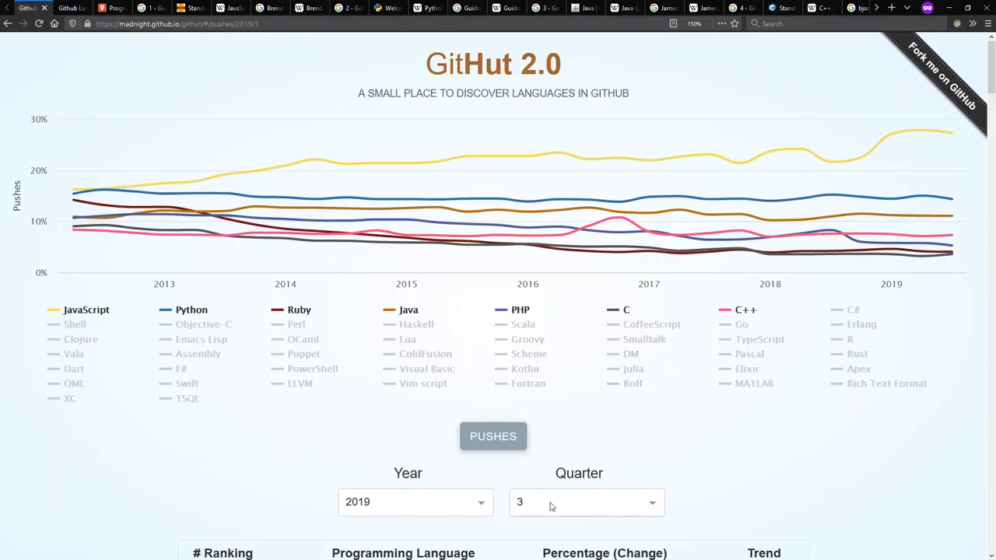
mouse_move(454, 501)
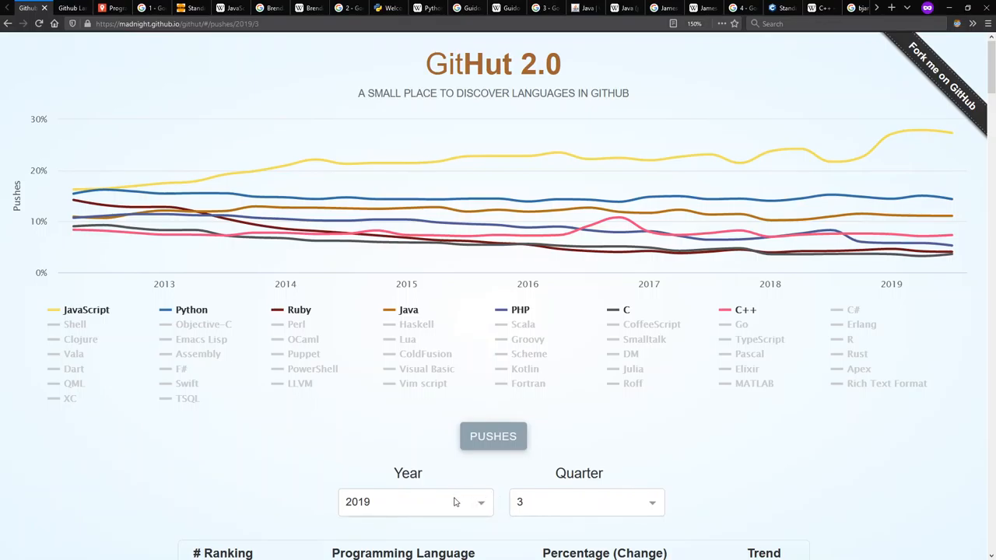
mouse_move(815, 470)
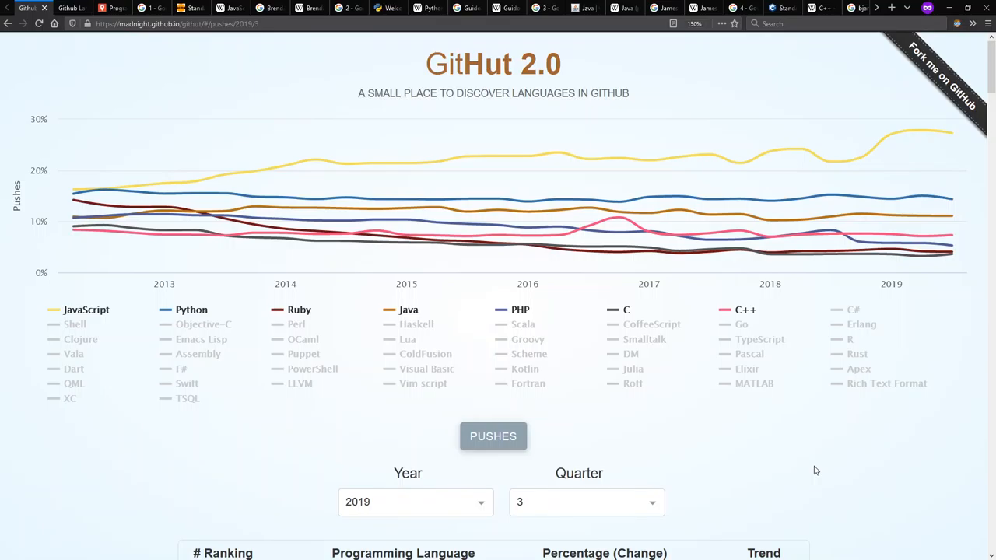
scroll(down, 3)
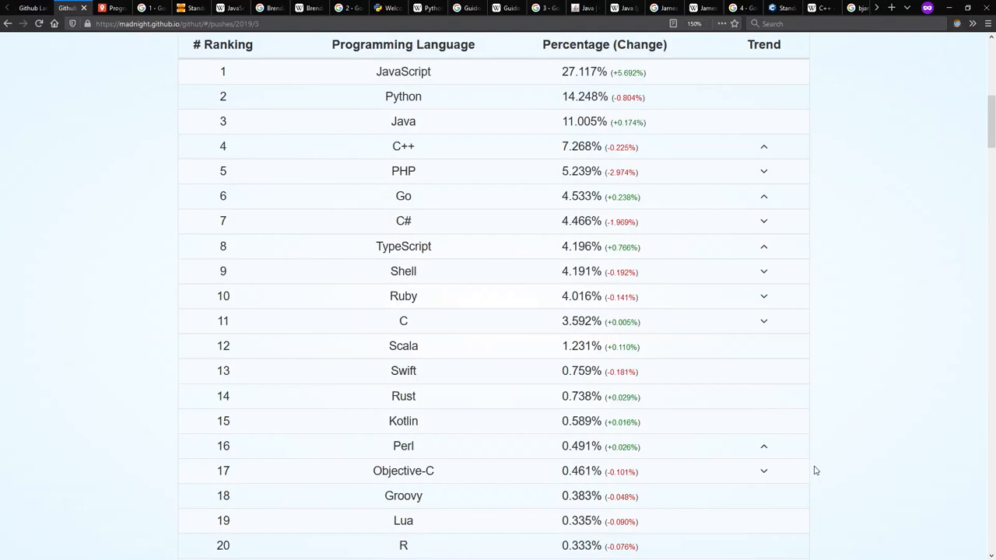
mouse_move(868, 419)
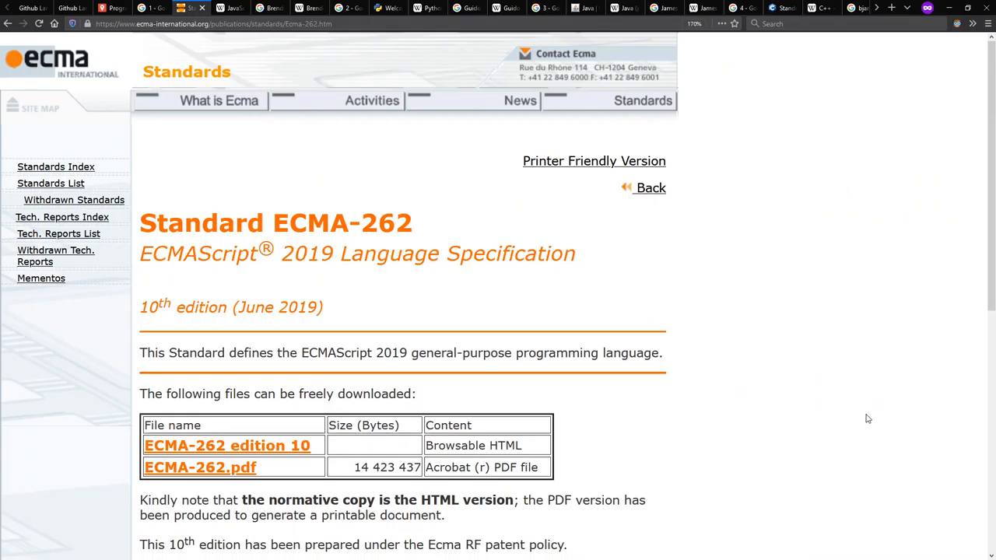
click(226, 7)
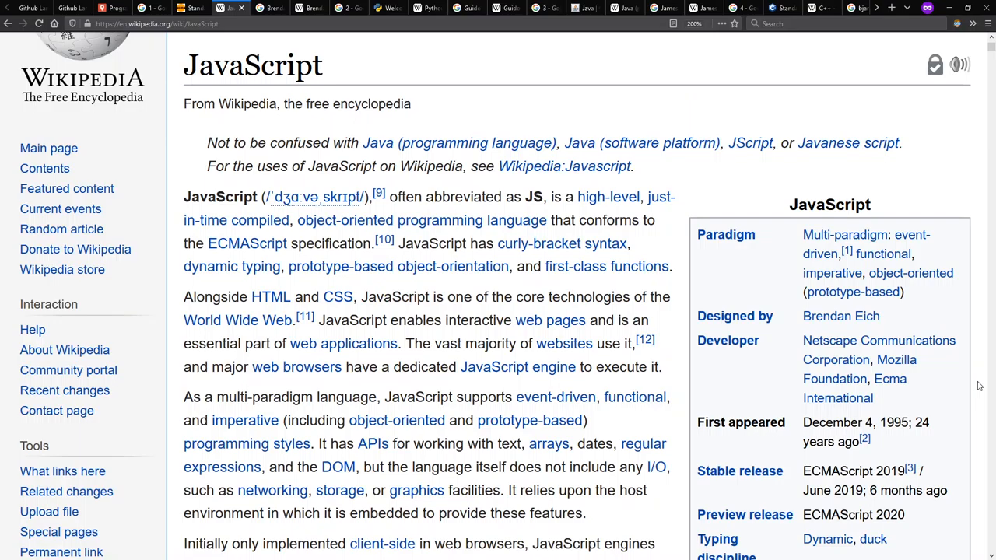
click(840, 316)
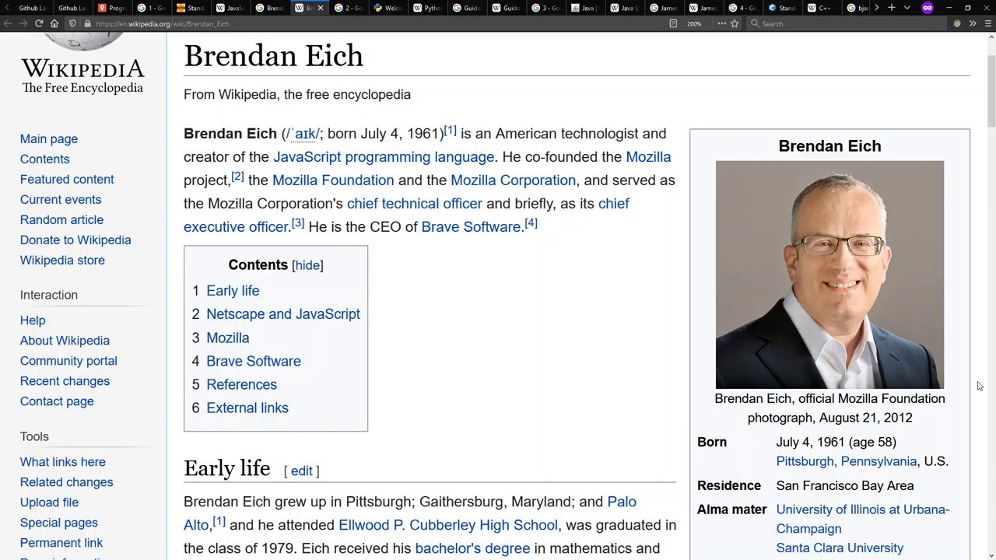
click(386, 8)
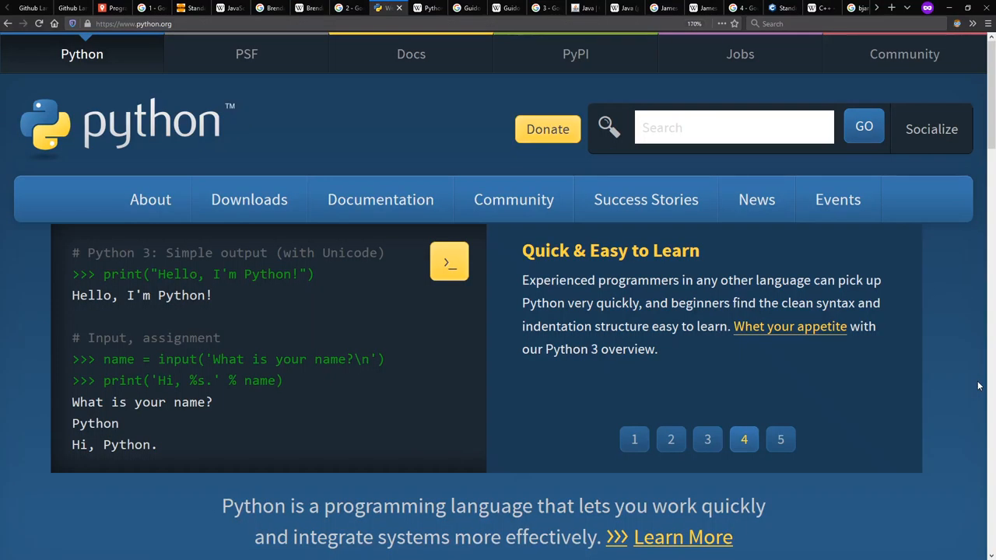
click(426, 8)
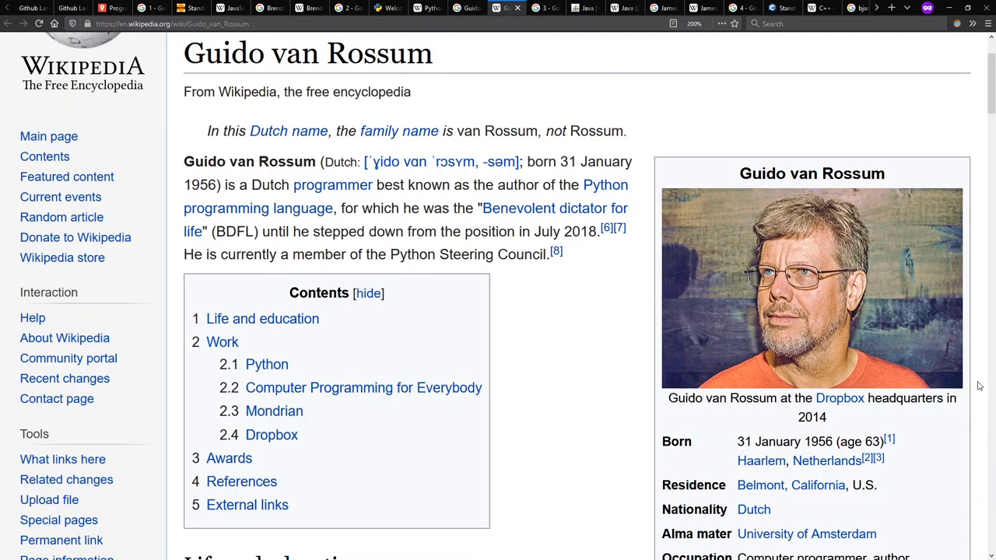
Continue through the number 3 images, Java home page, next rank tab and Standard C++ site.
click(532, 7)
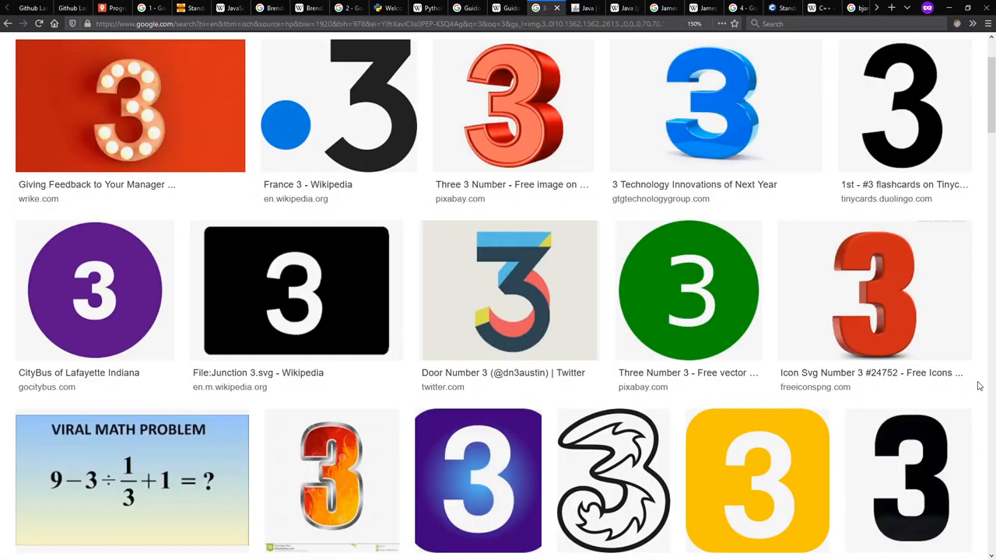
click(584, 7)
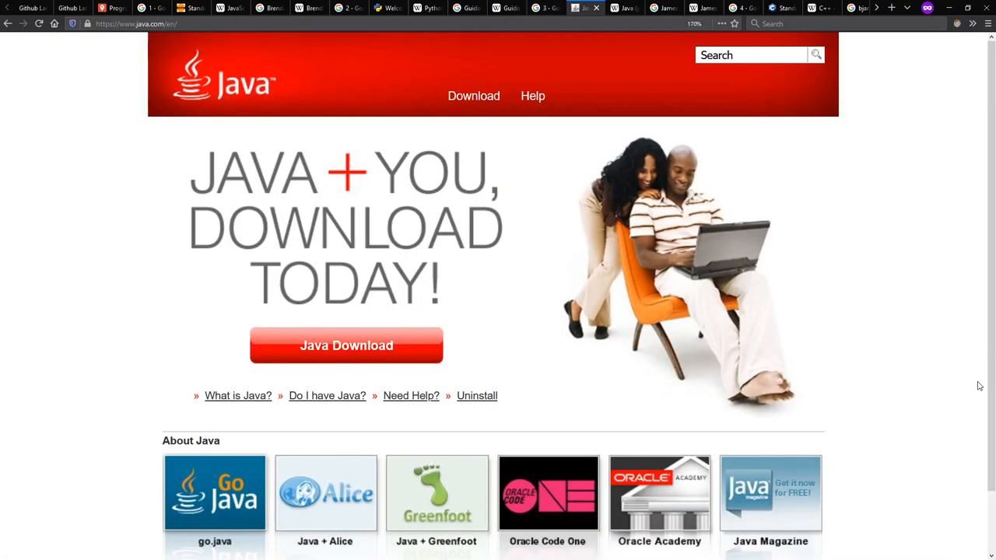
click(614, 7)
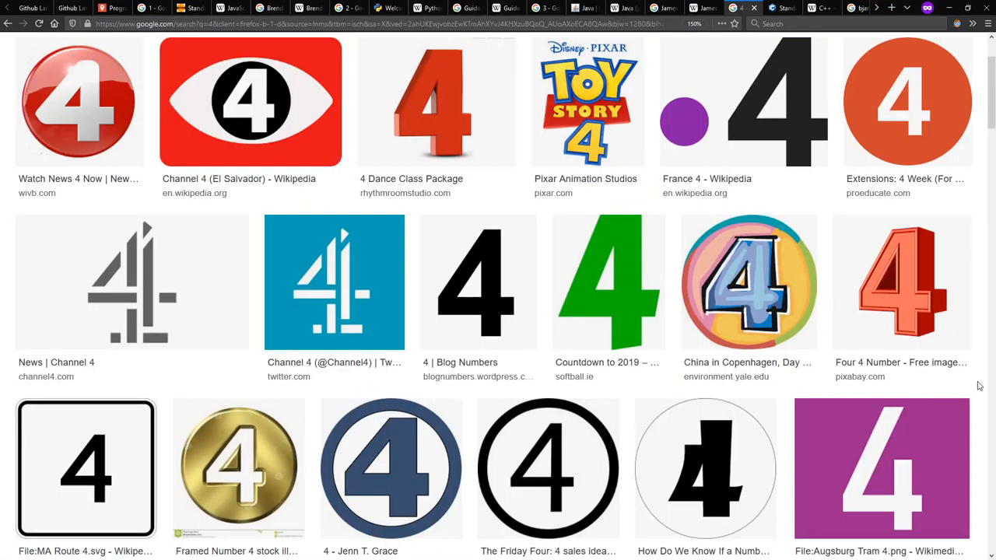
click(782, 8)
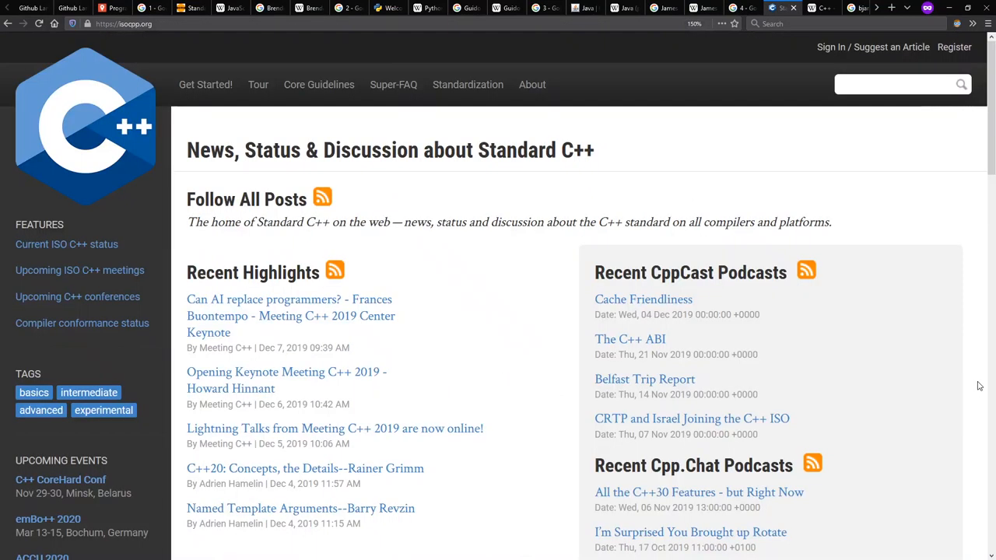
click(815, 7)
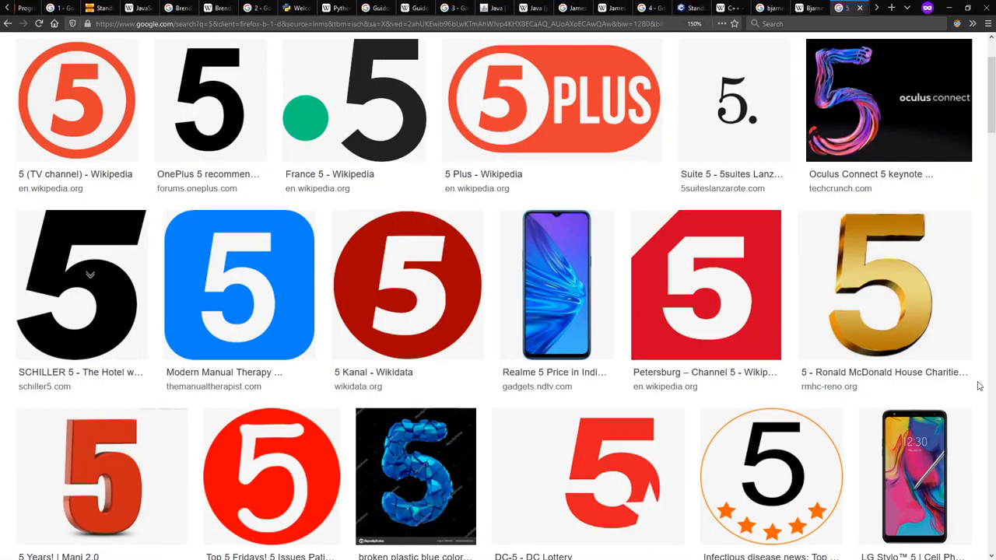
Advance past the number 5 images to Rasmus Lerdorf's Wikipedia article and the number 6 results.
click(838, 8)
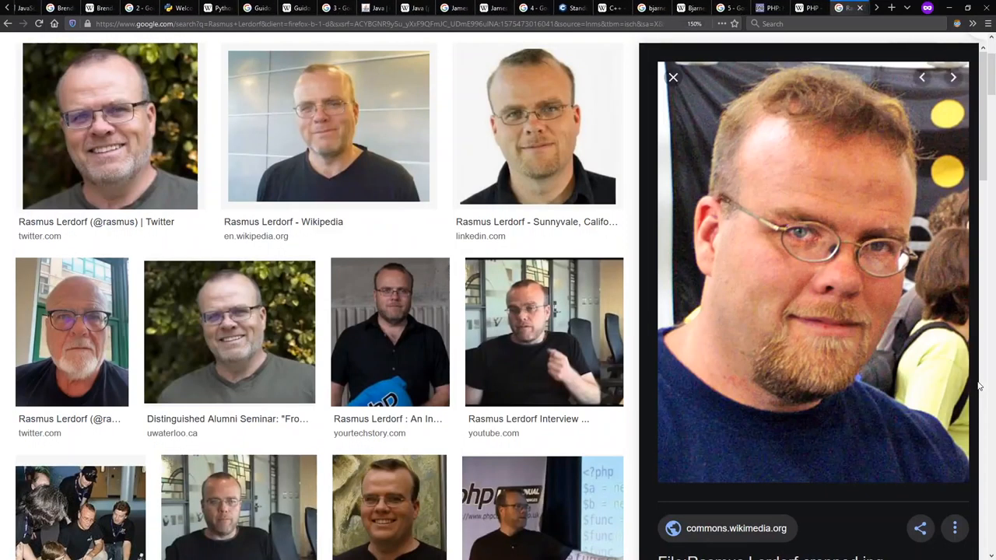
click(283, 221)
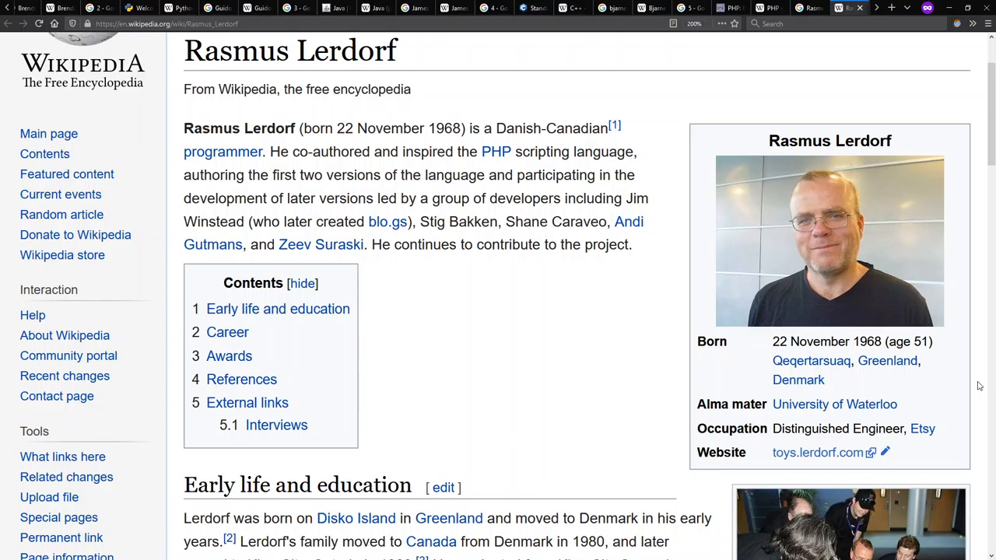
click(838, 8)
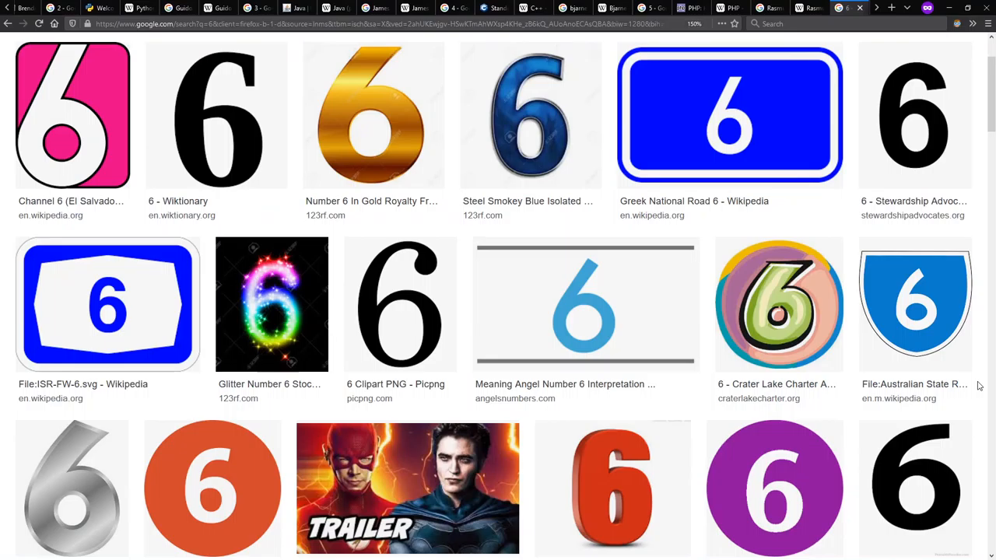
Continue through number 7, the C# Wikipedia article and the tab after it.
click(837, 8)
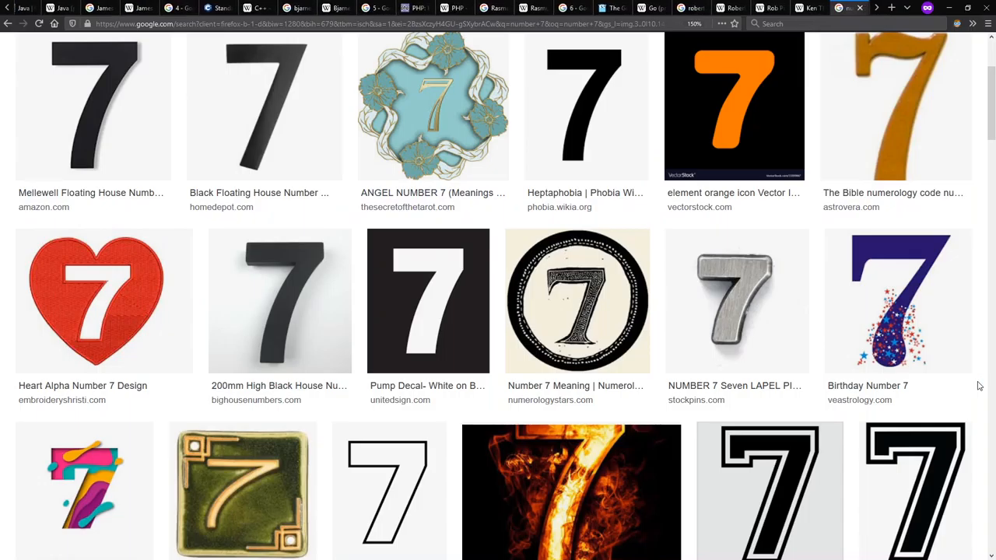
click(825, 8)
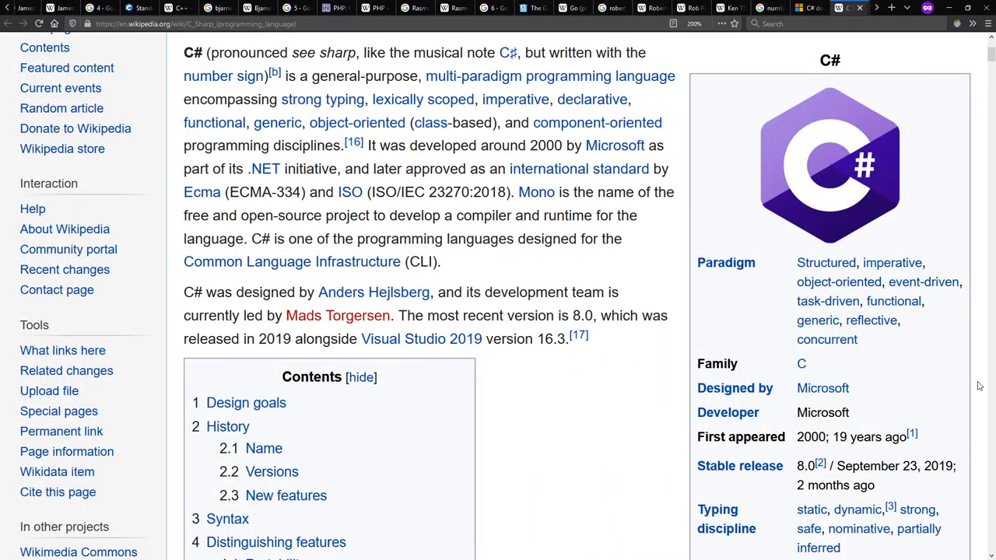
click(373, 293)
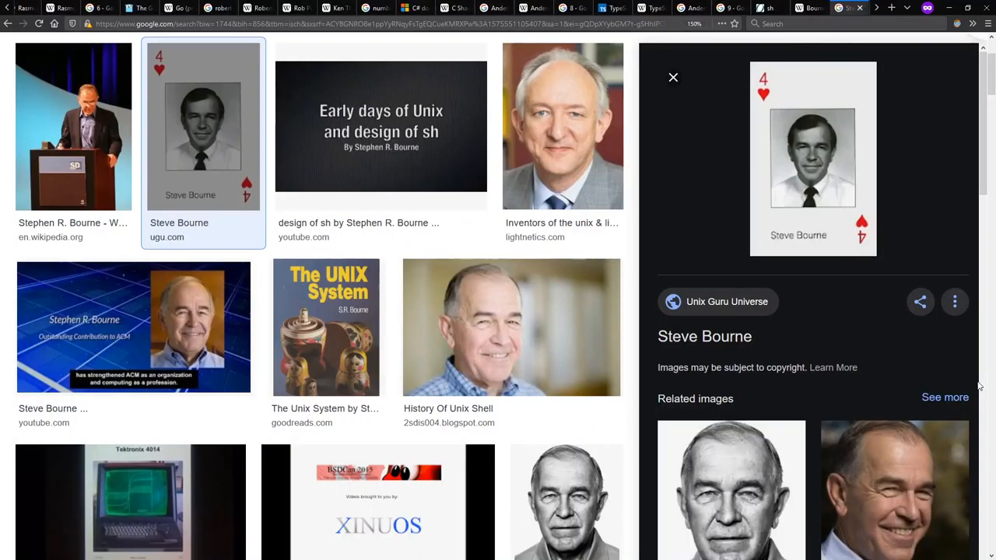
mouse_move(924, 131)
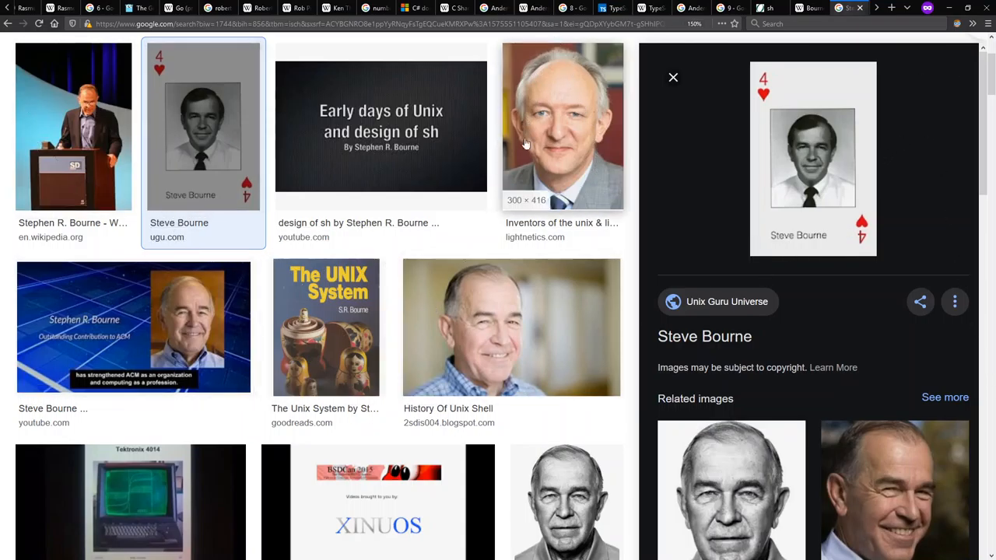
Move past the Steve Bourne images to the number 10 image results tab.
click(71, 222)
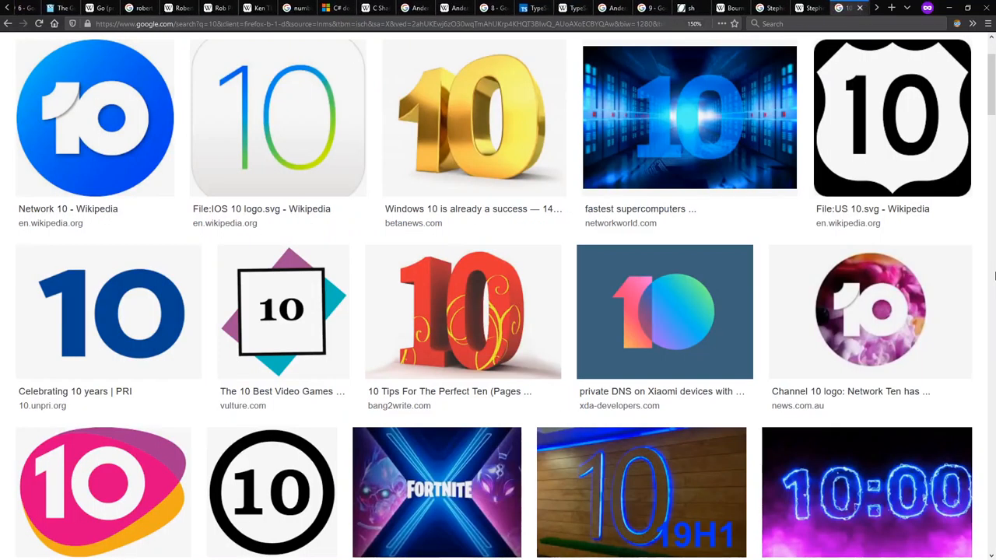
Step through the number 11 and 12 image results to the Scala article and the tab after it.
click(812, 8)
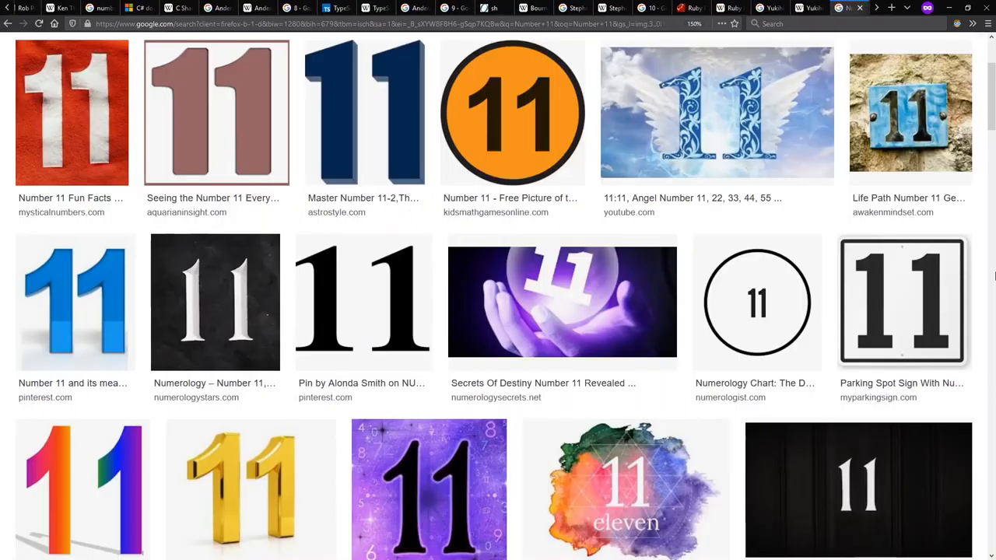
click(843, 8)
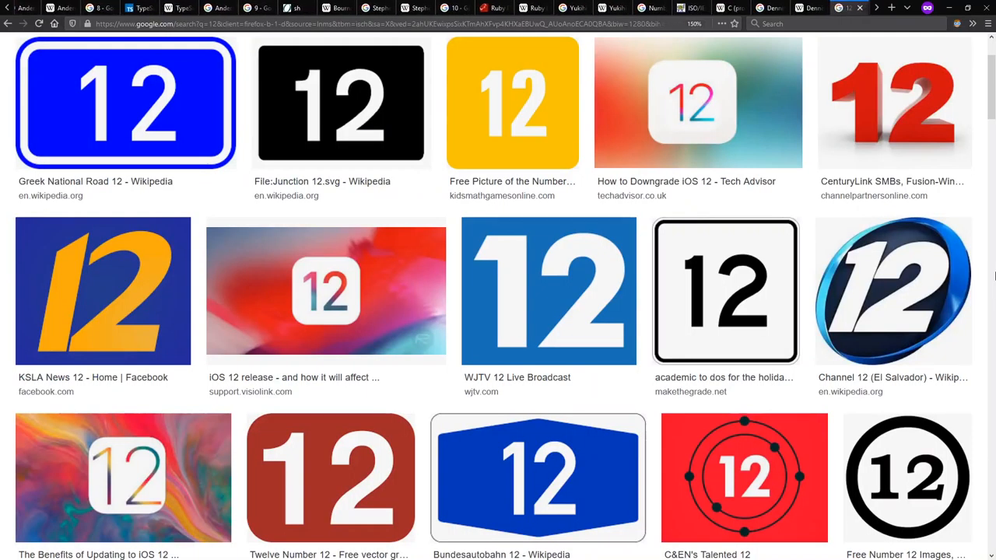
click(843, 7)
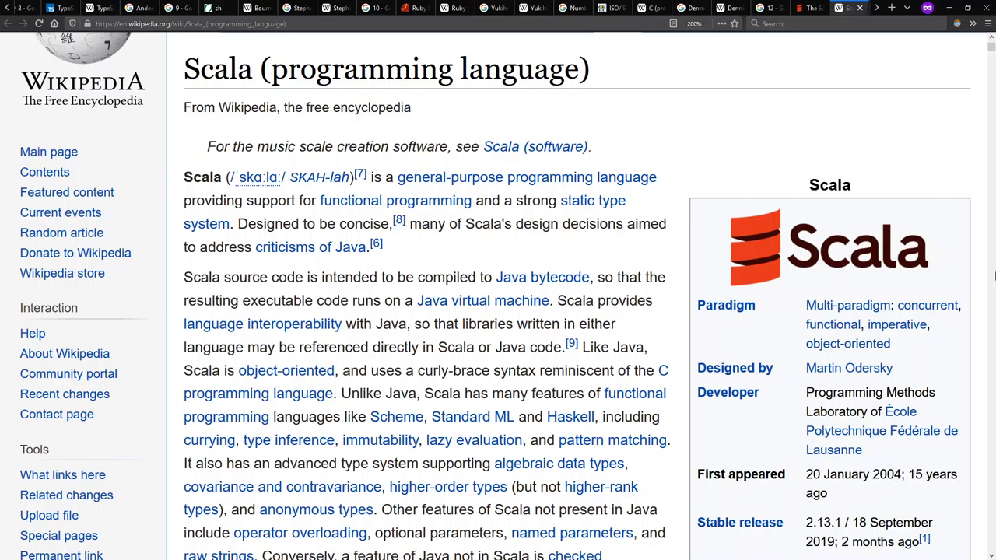
click(850, 367)
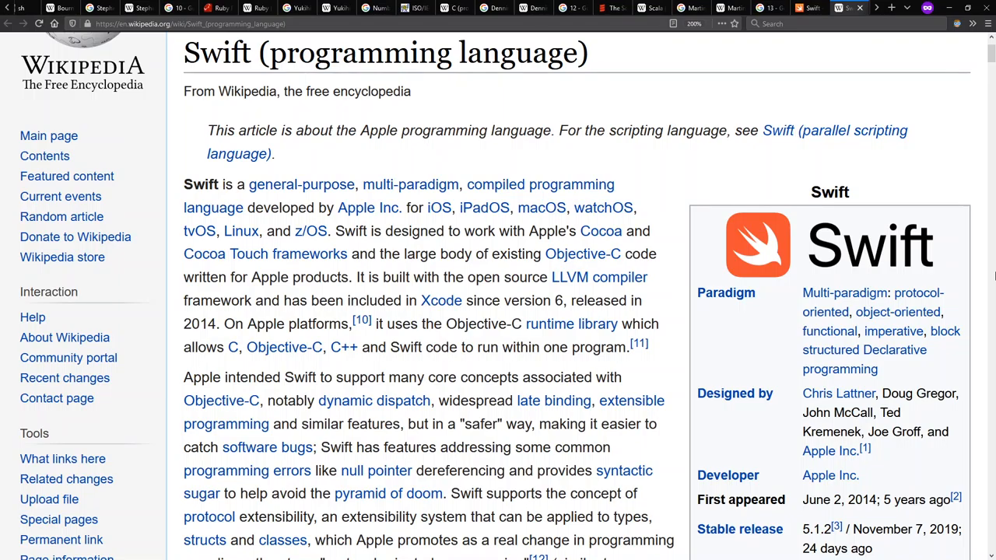
Show the Chris Lattner image results and advance to the Larry Wall images tab.
click(838, 392)
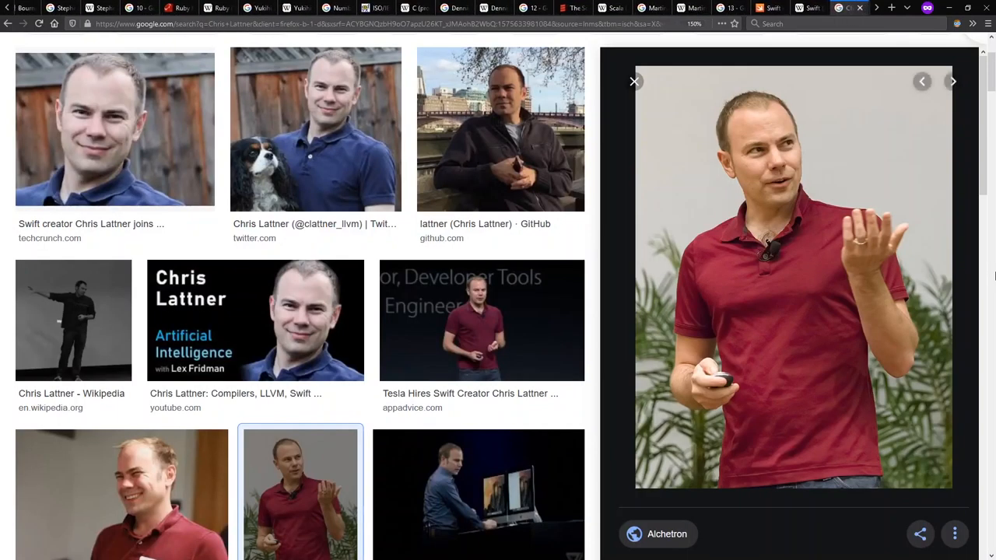
click(72, 392)
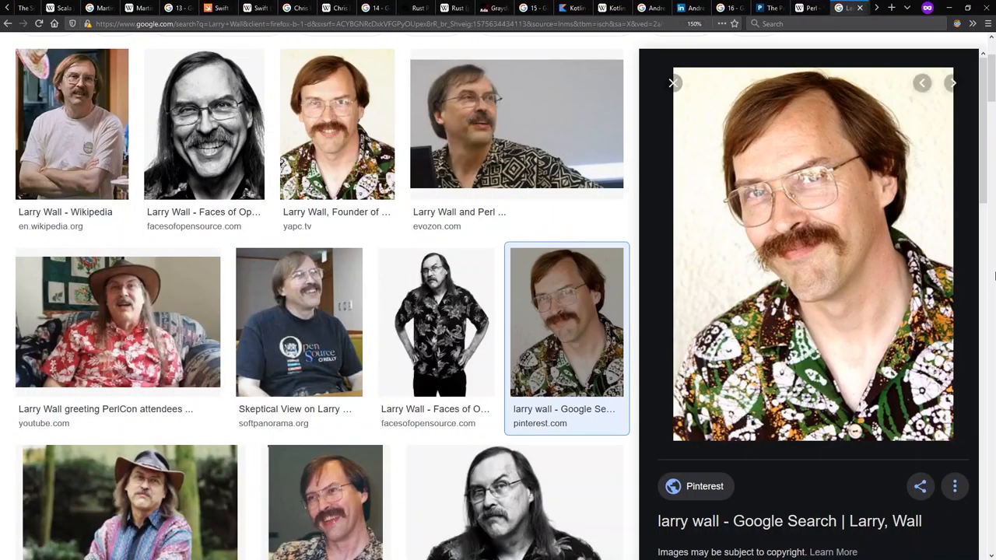
Enlarge one of Larry Wall's portraits in the Google Images results.
click(66, 212)
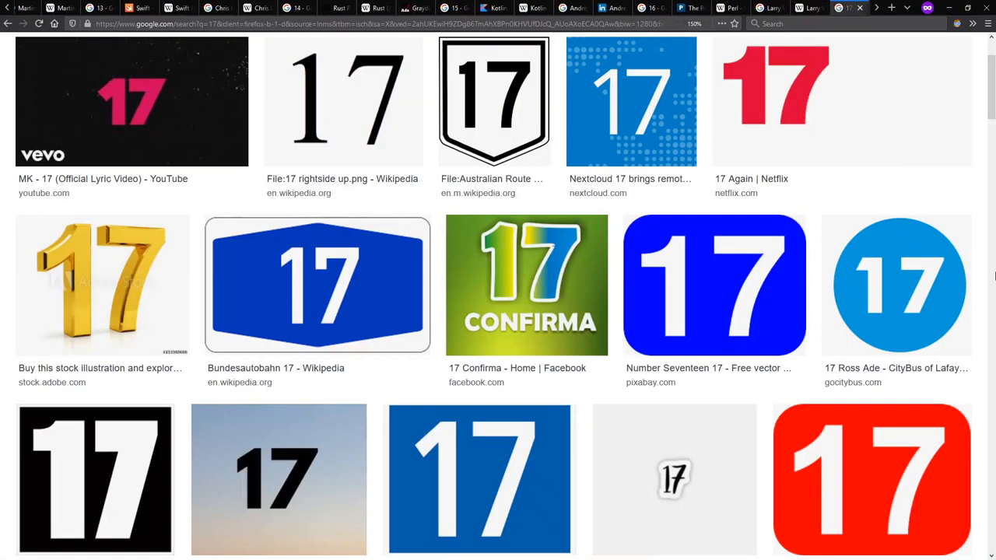
Move from the number 17 results to the James Strachan photos tab.
click(841, 7)
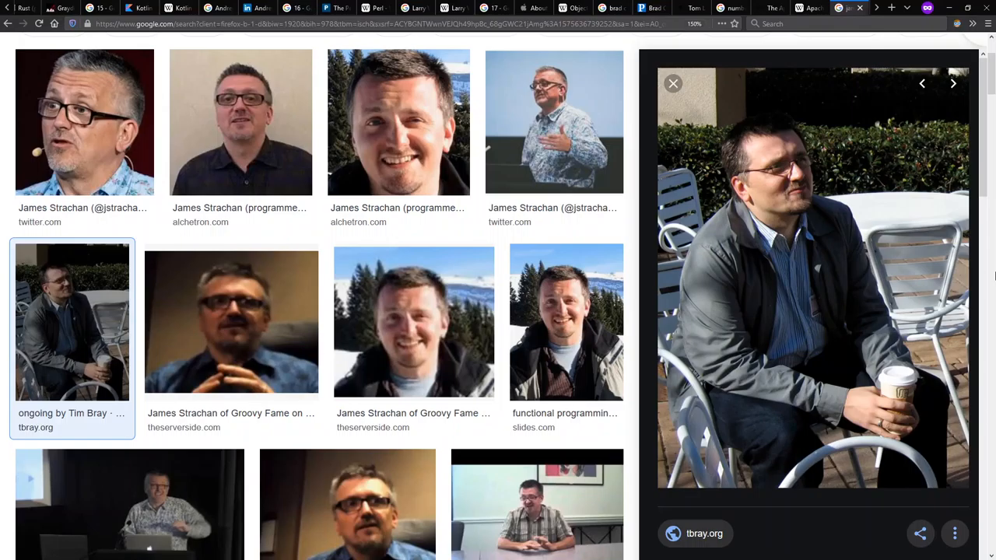
Switch to the IMPA biography page of Lua designer Luiz Henrique de Figueiredo.
click(841, 8)
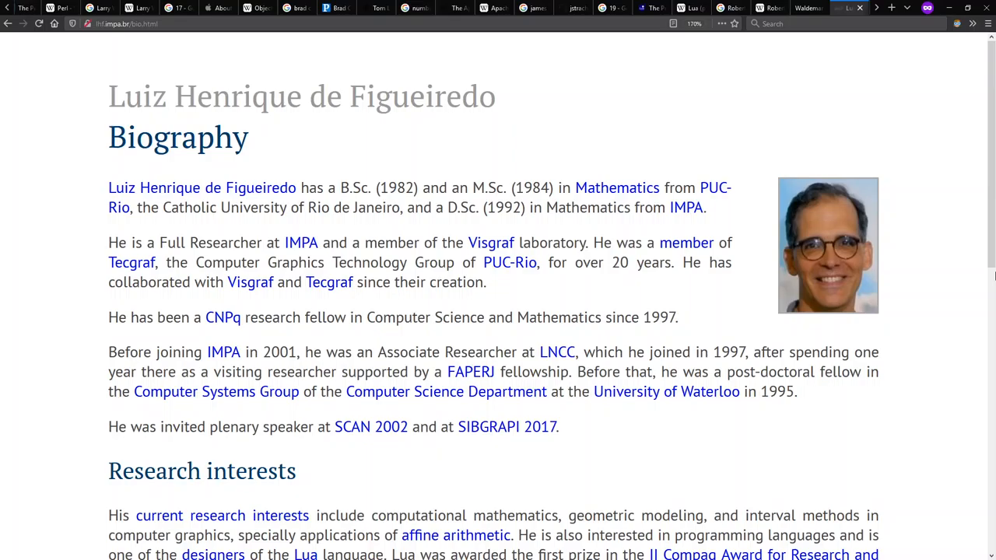
click(833, 8)
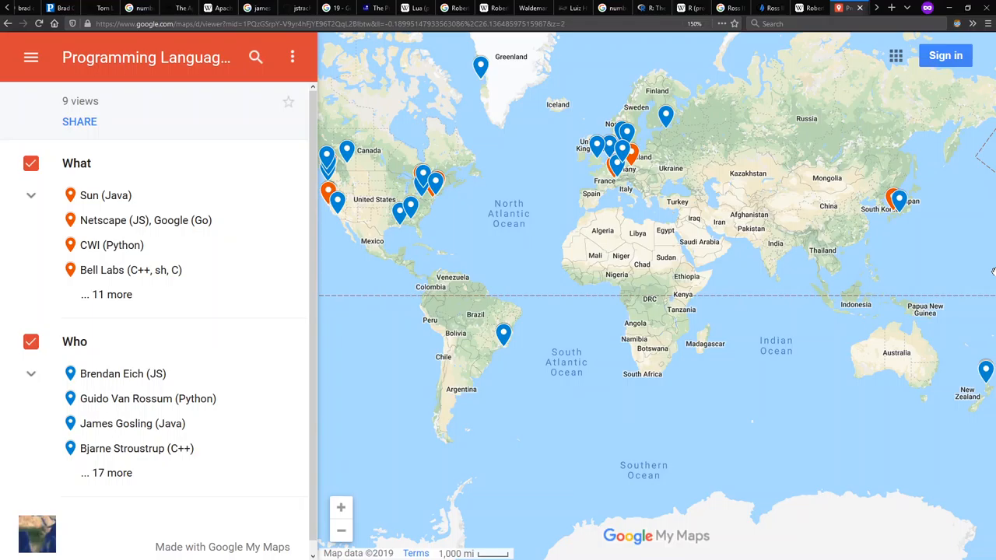
mouse_move(877, 280)
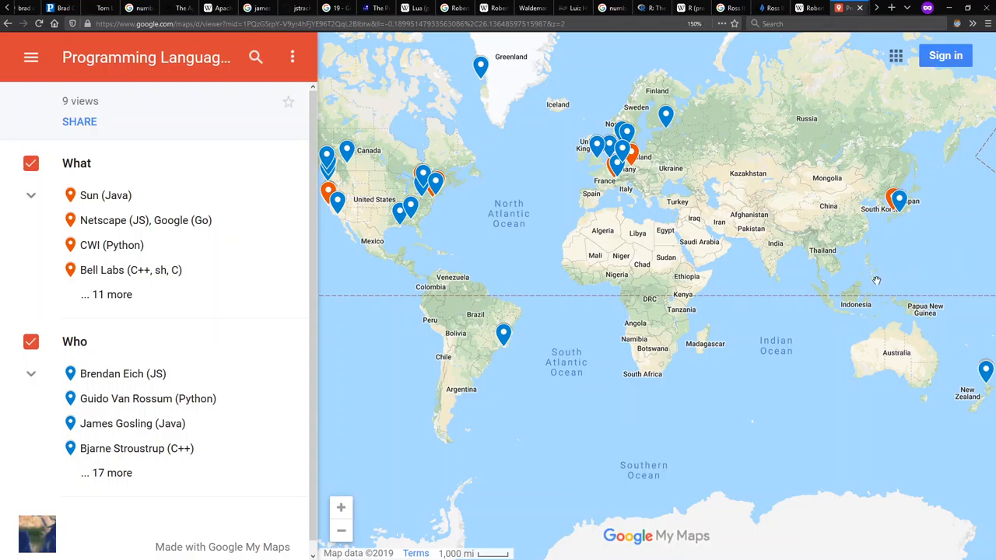
mouse_move(755, 268)
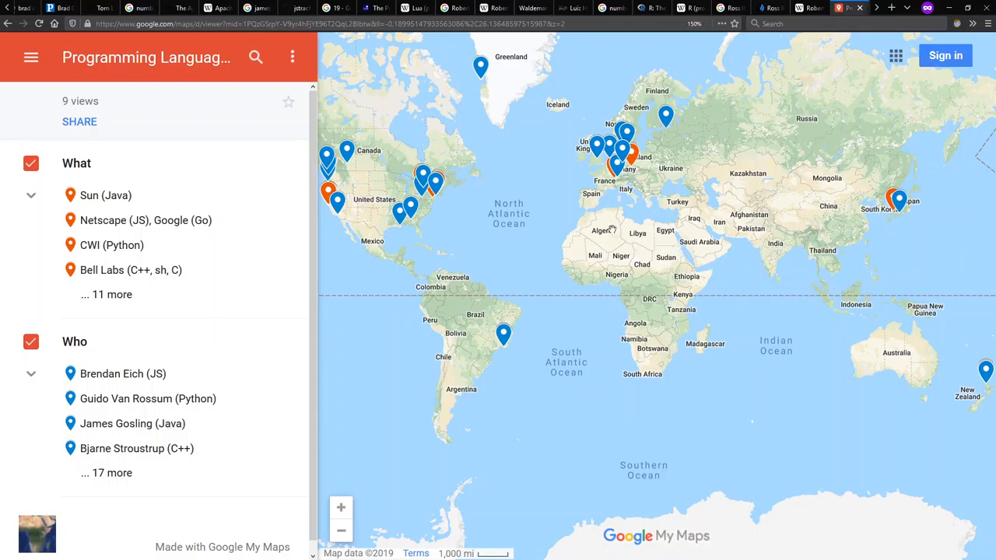
mouse_move(535, 221)
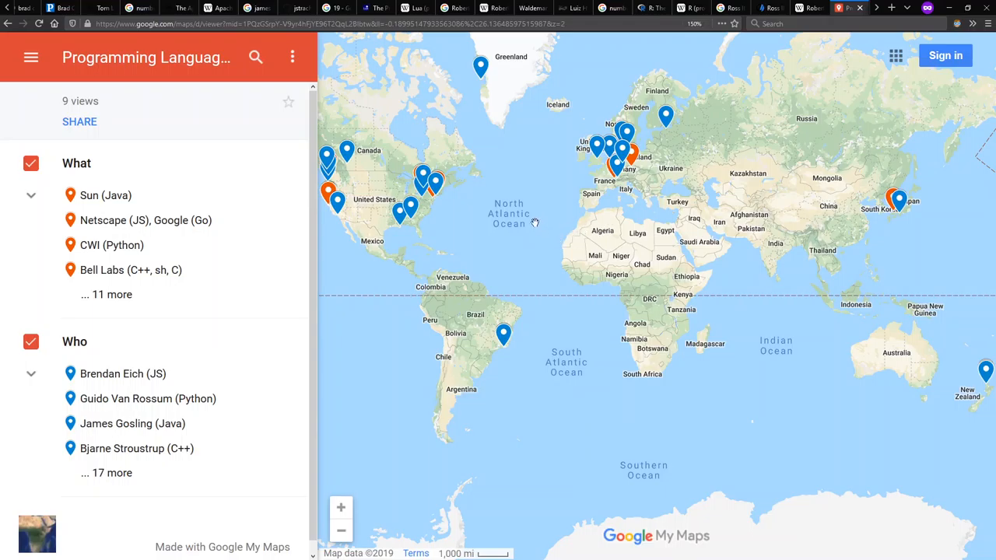
mouse_move(327, 314)
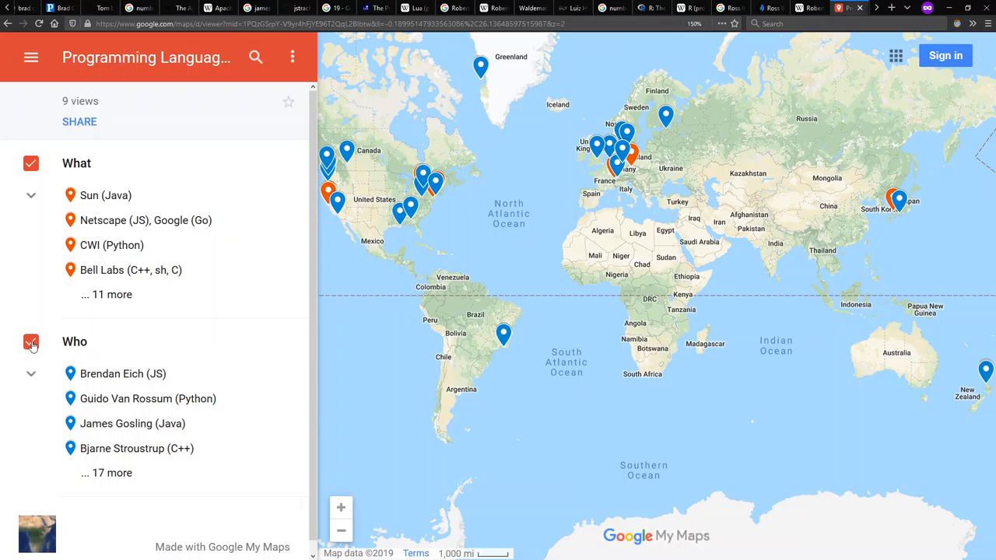
Toggle the Who layer of designer pins off and back on in Google My Maps.
click(31, 342)
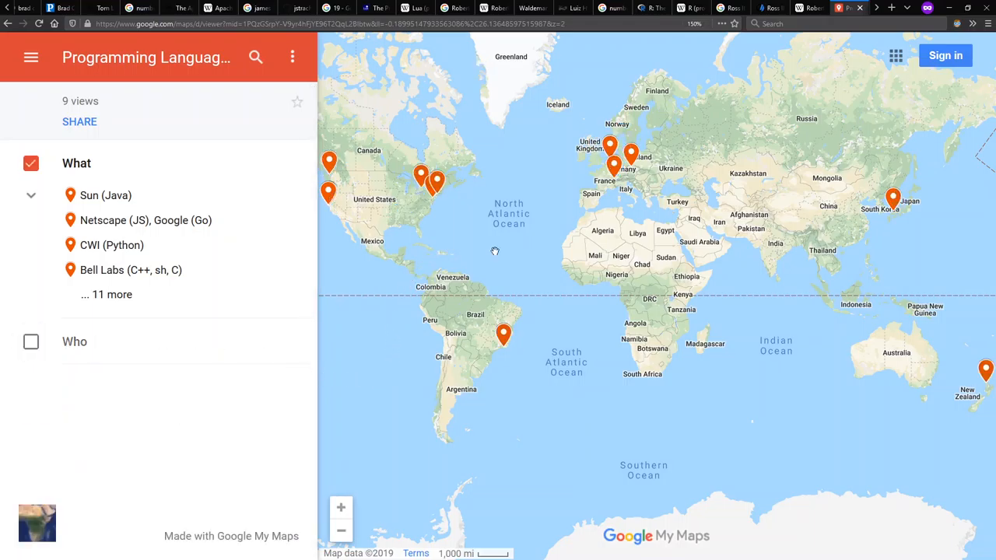
mouse_move(136, 433)
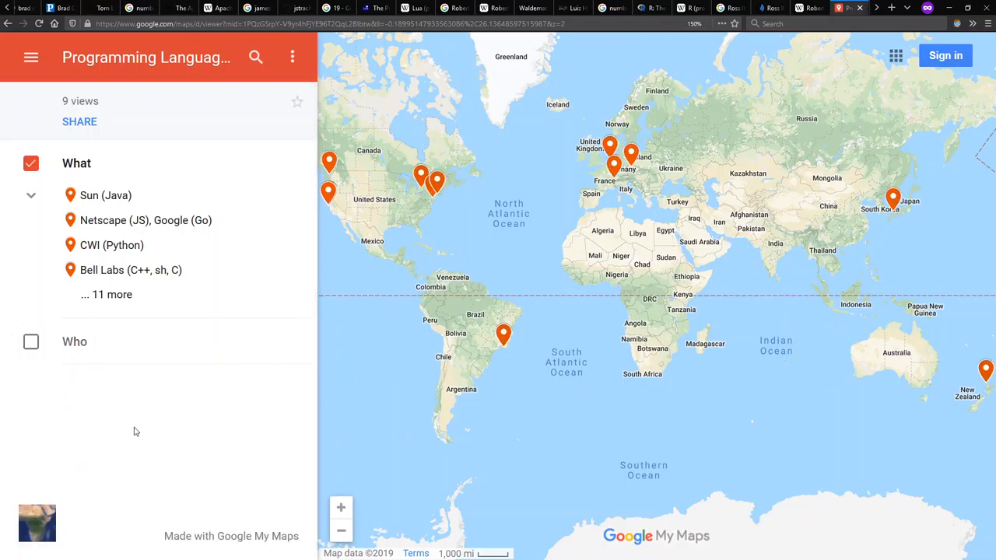
click(32, 342)
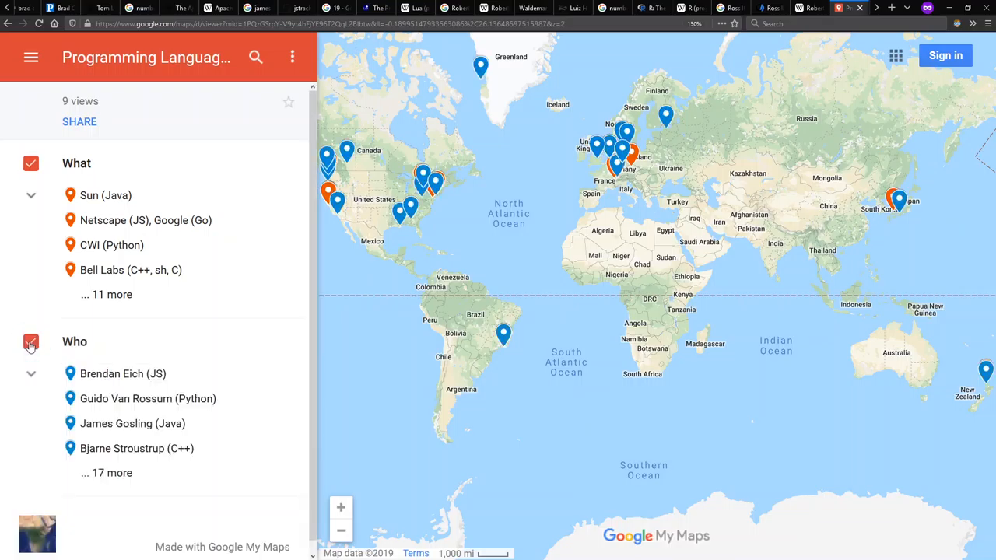
click(31, 342)
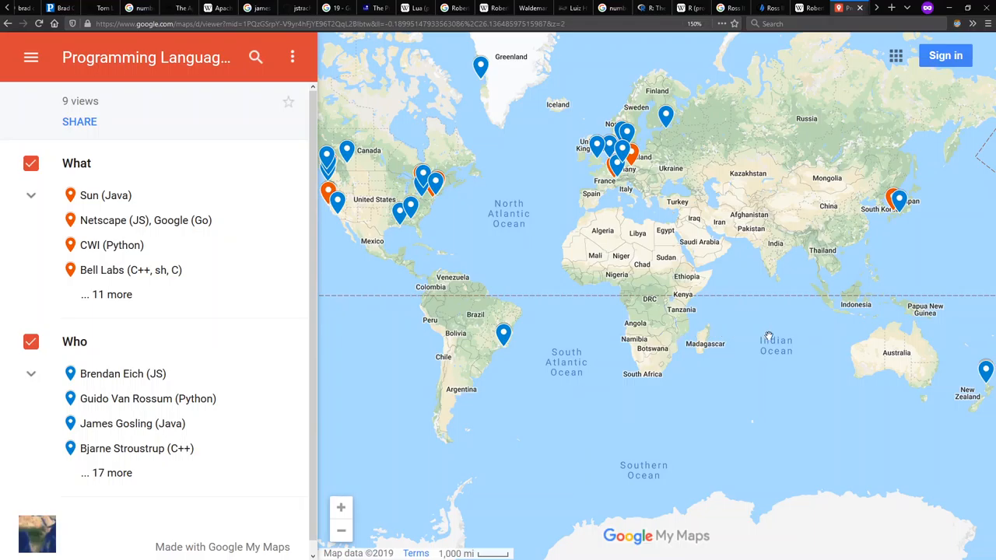
mouse_move(719, 379)
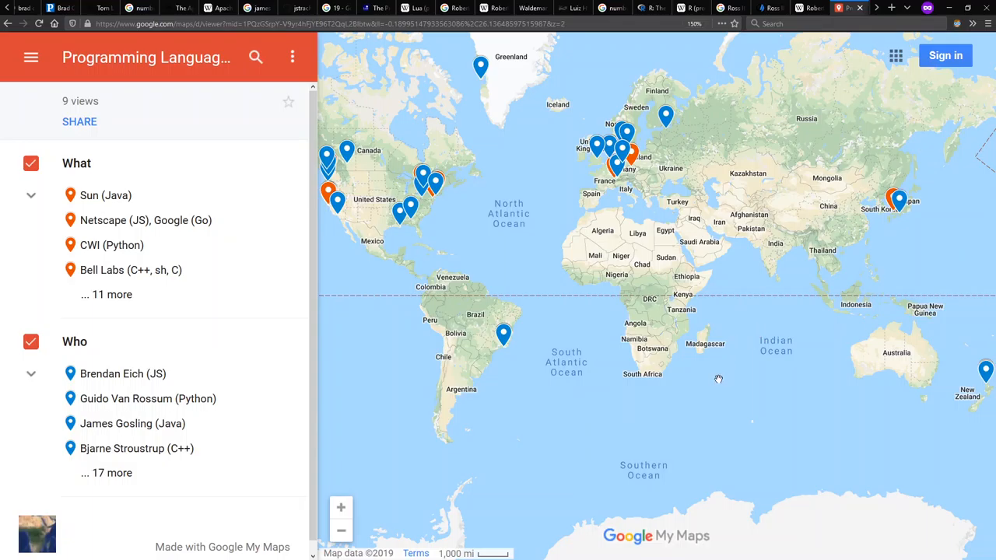
mouse_move(704, 322)
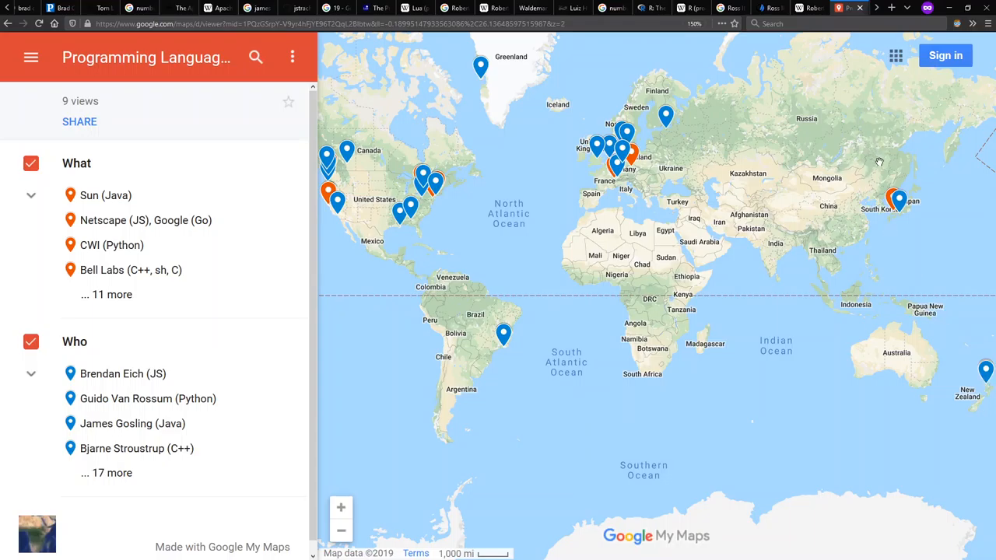
mouse_move(983, 322)
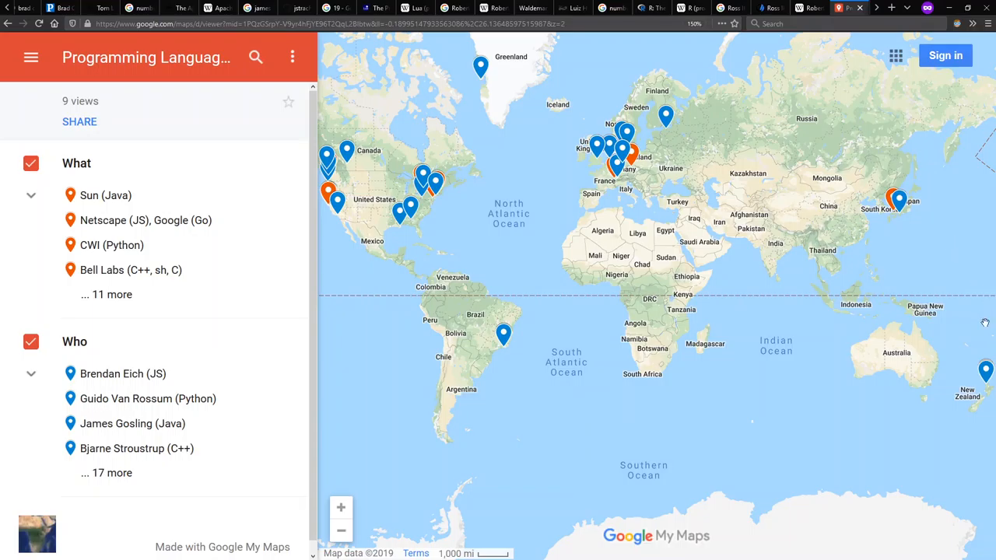
mouse_move(993, 322)
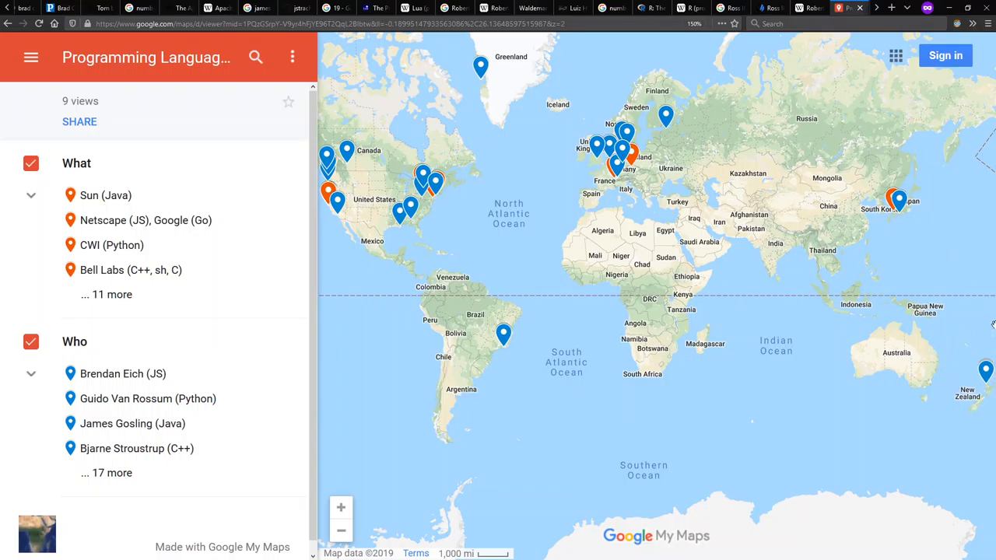
mouse_move(725, 404)
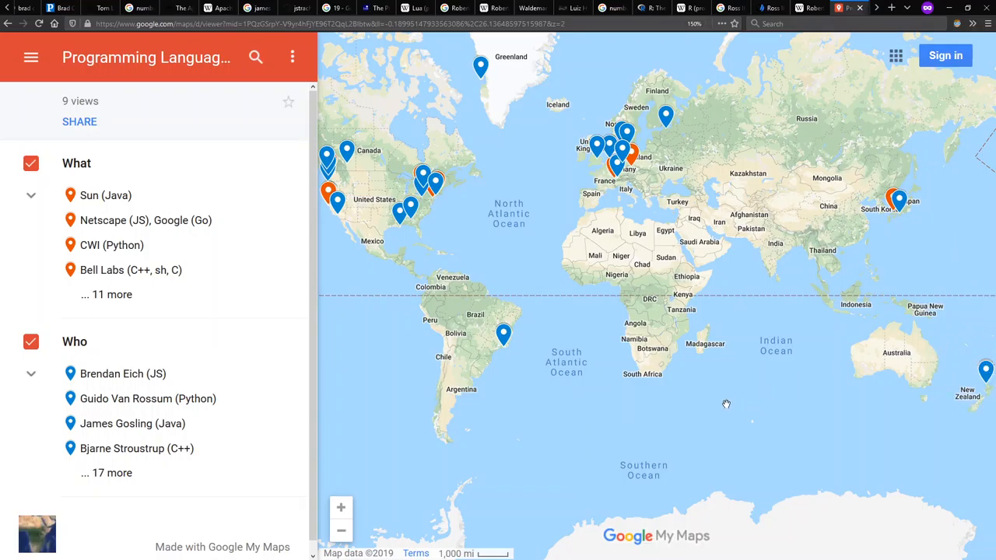
mouse_move(701, 201)
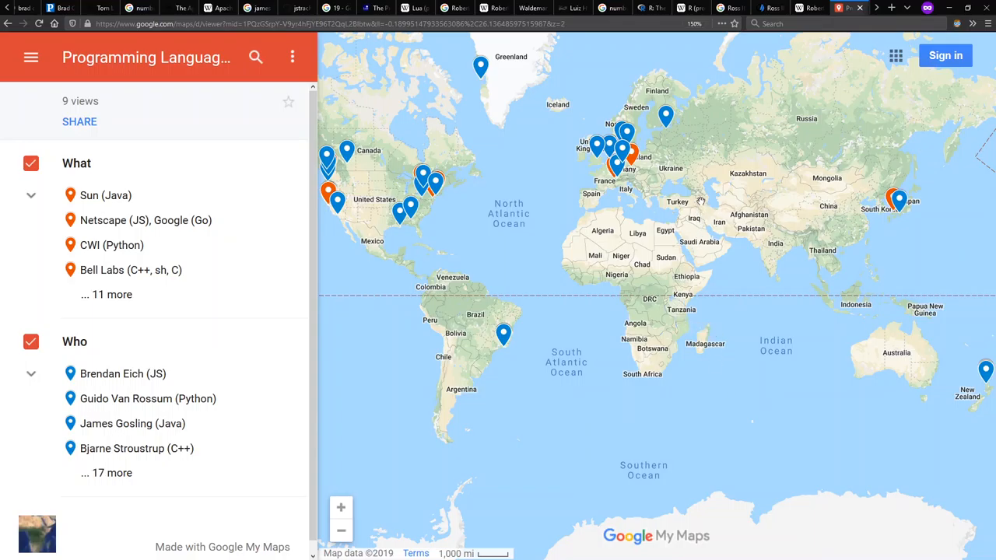
mouse_move(887, 256)
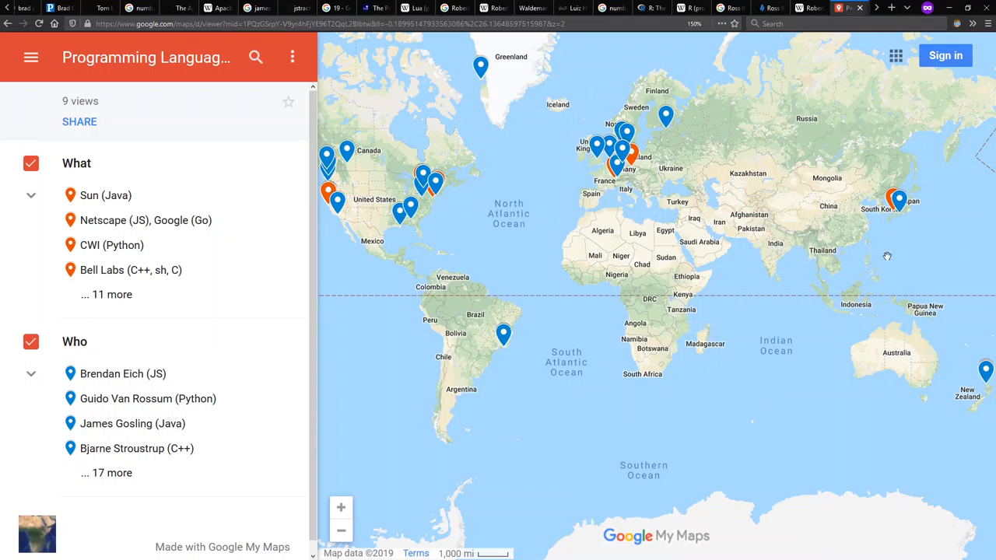
mouse_move(965, 261)
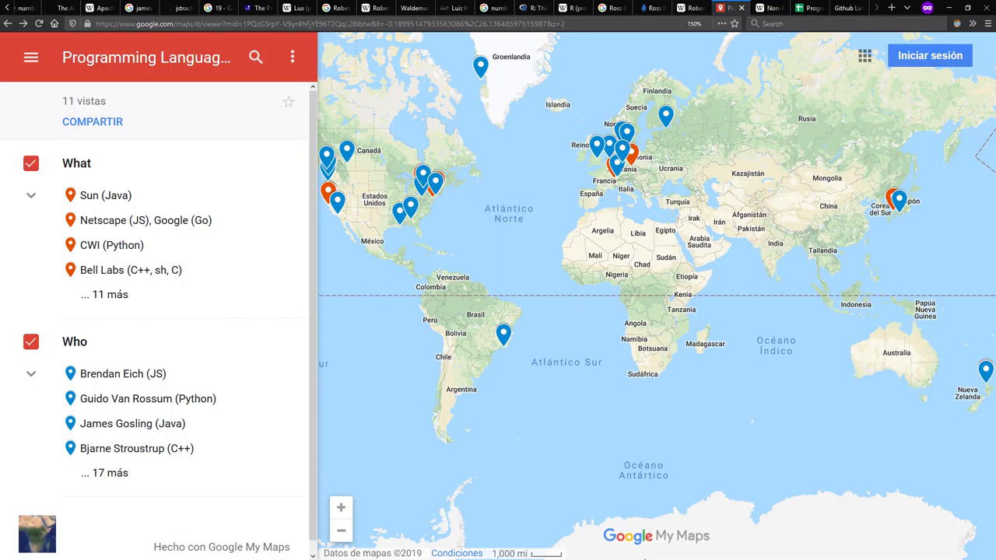
Advance past the non-English-based languages article to the Google Sheets statistics tab.
click(837, 8)
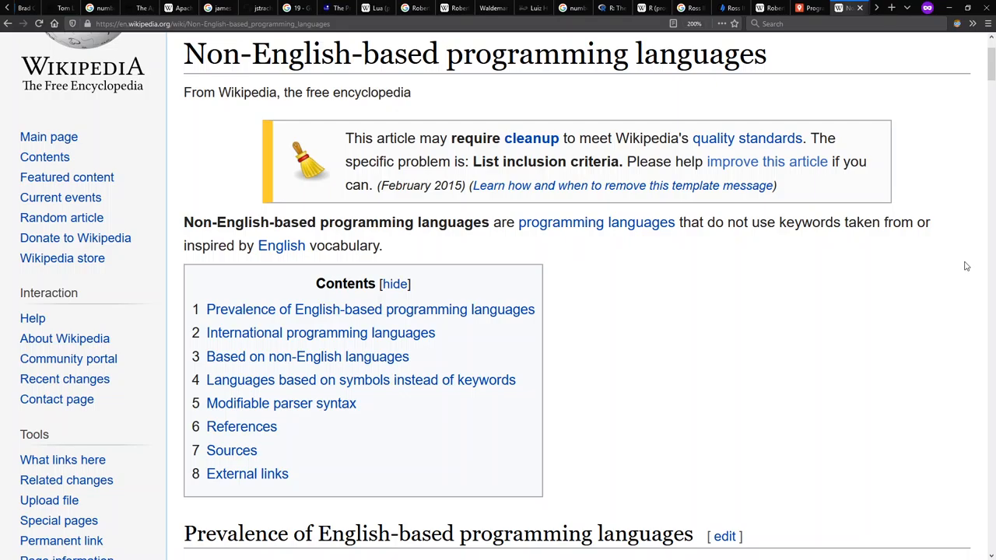
click(809, 7)
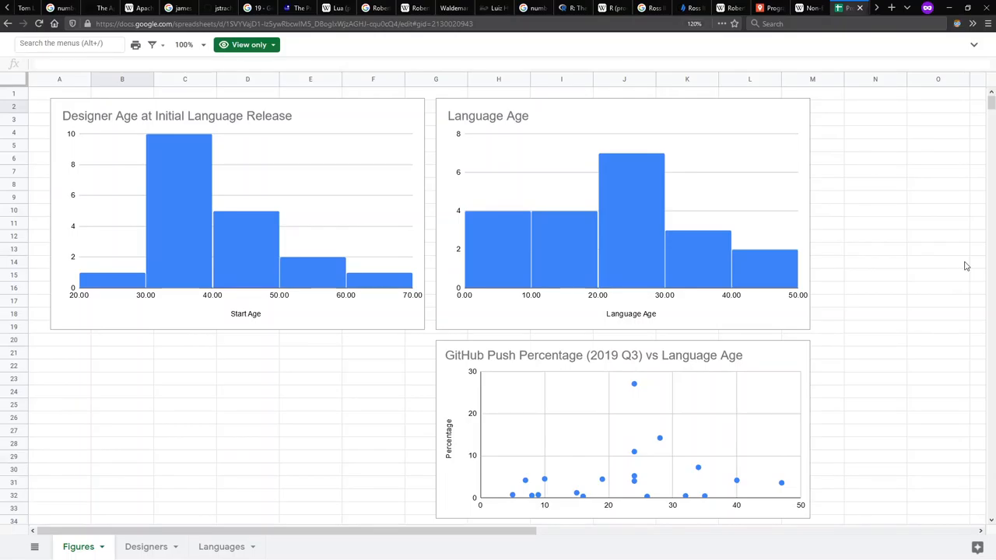
mouse_move(196, 121)
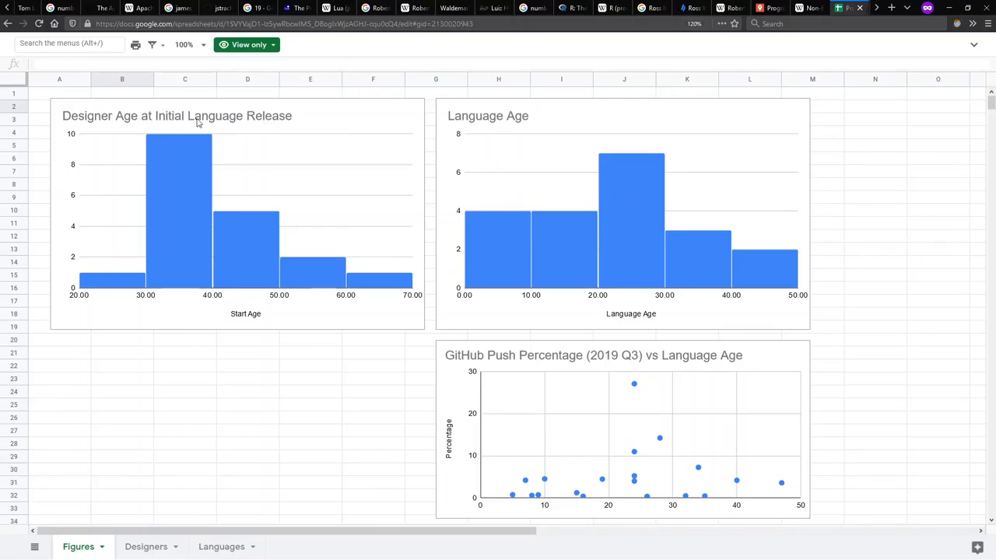
mouse_move(302, 145)
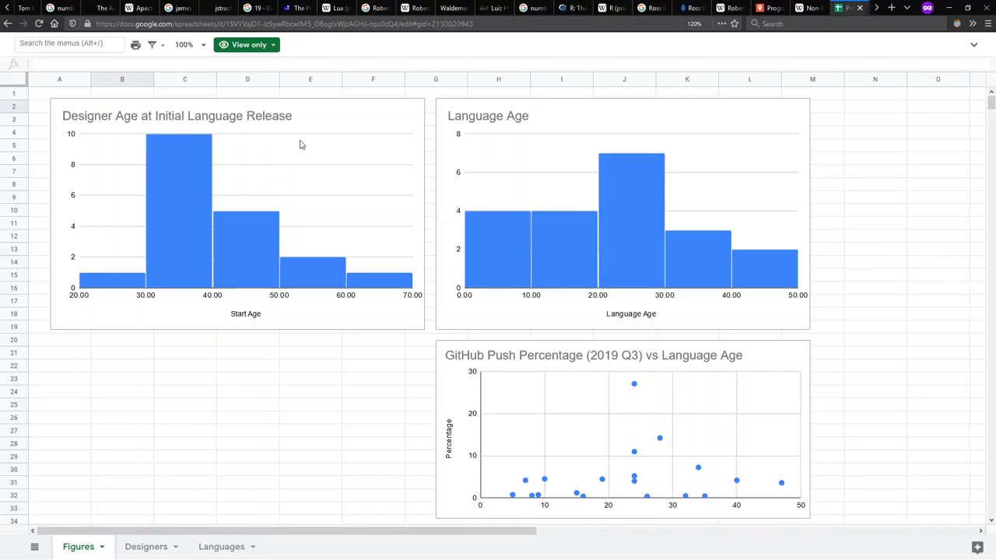
mouse_move(308, 180)
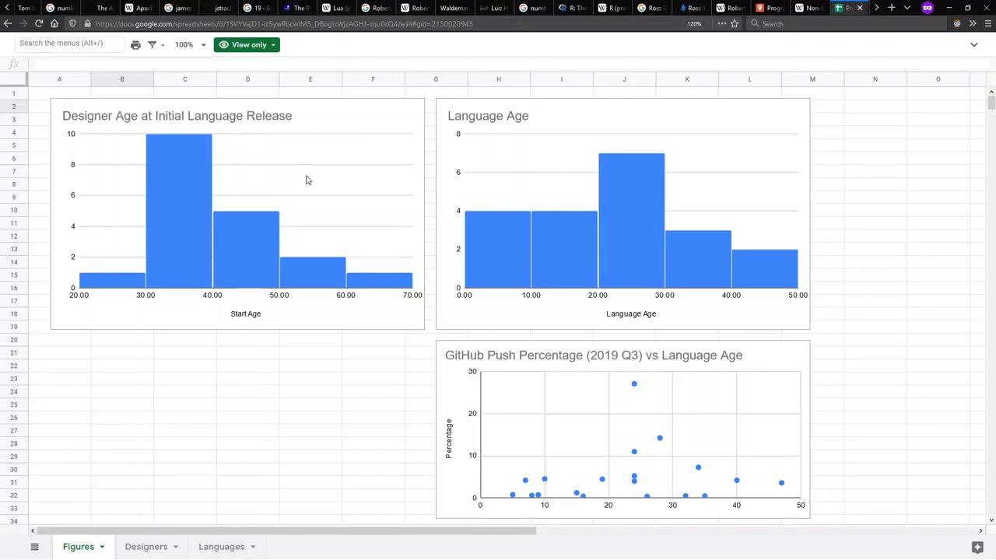
mouse_move(295, 180)
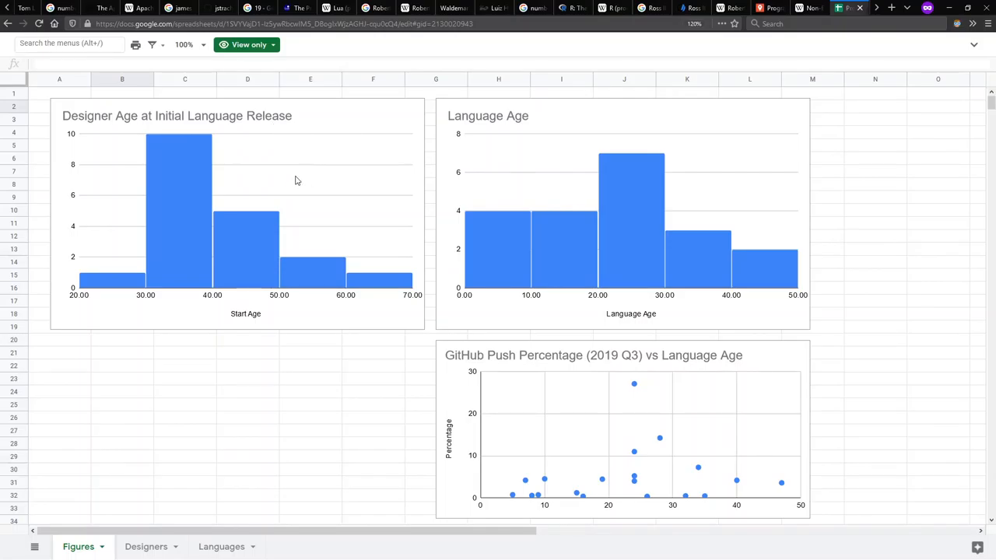
mouse_move(304, 171)
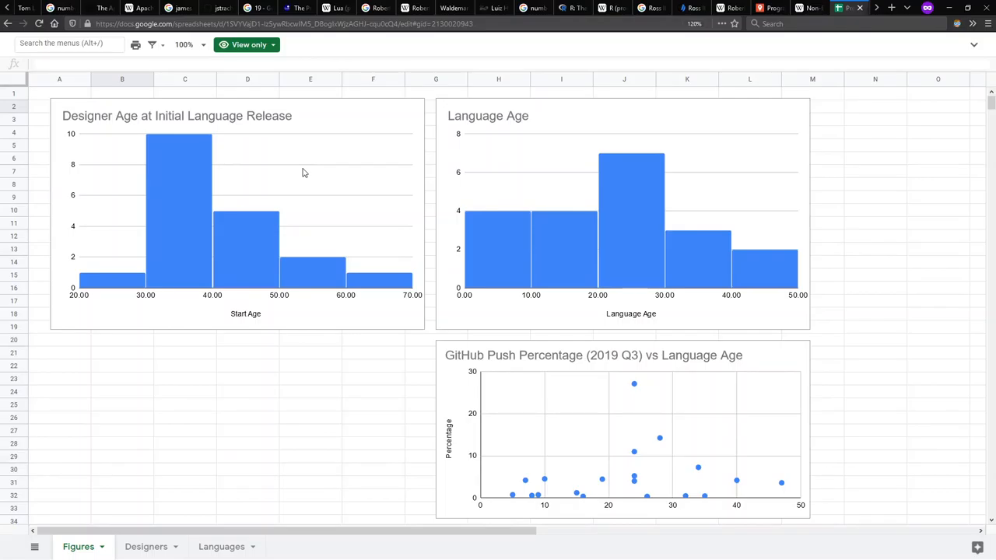
mouse_move(209, 163)
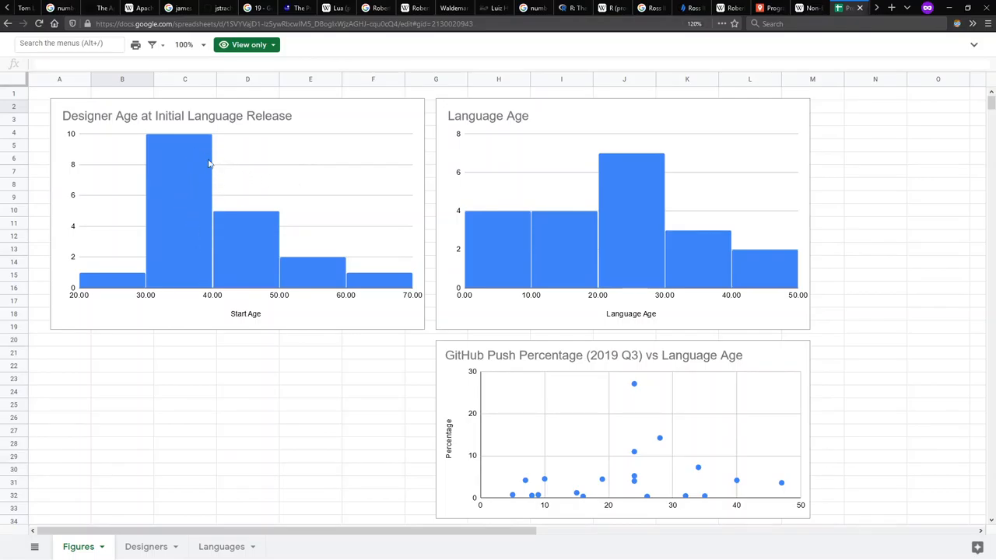
mouse_move(271, 278)
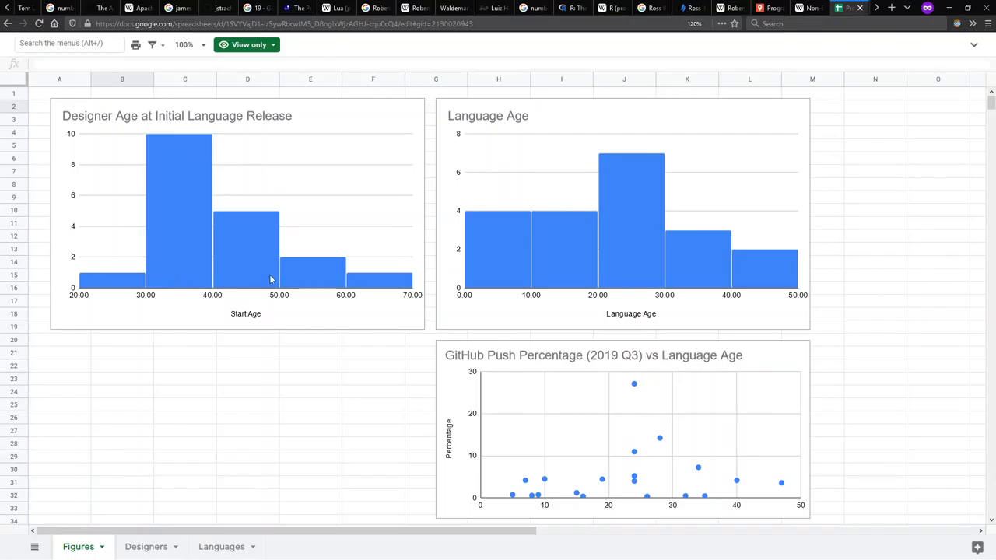
mouse_move(87, 302)
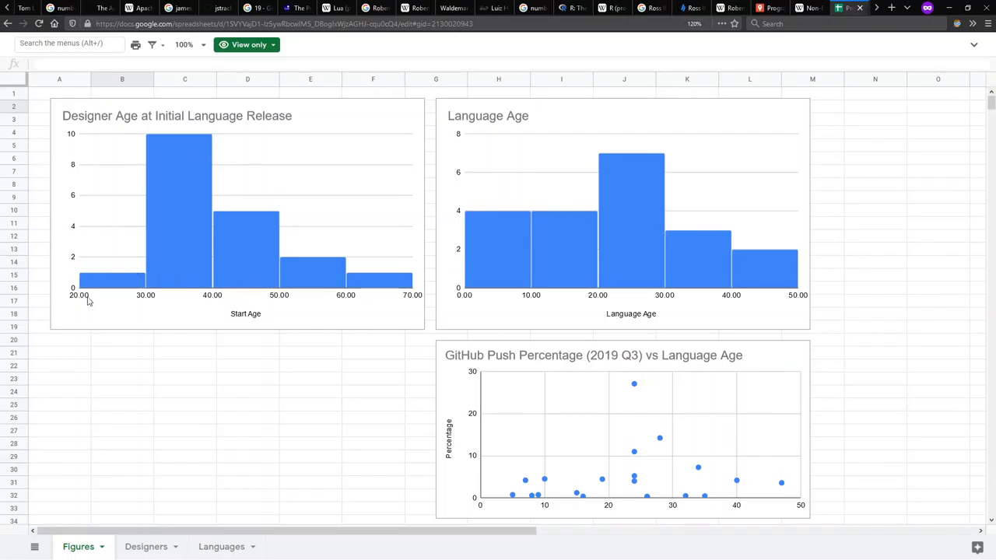
mouse_move(119, 268)
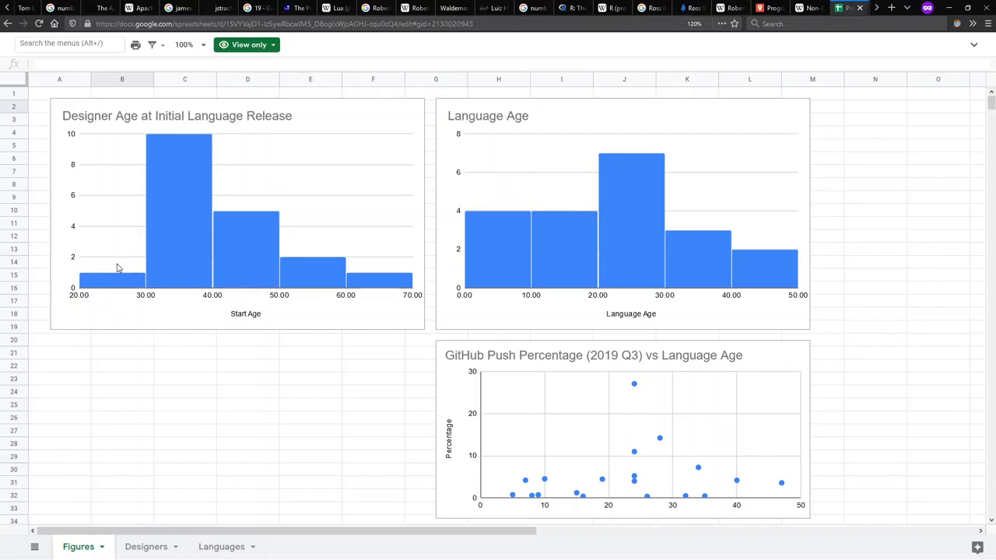
mouse_move(383, 311)
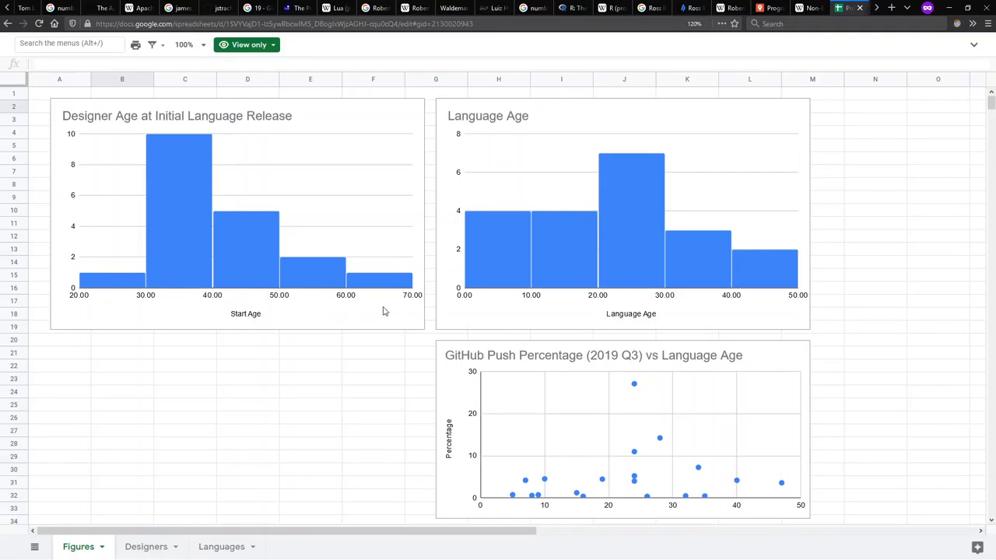
mouse_move(380, 261)
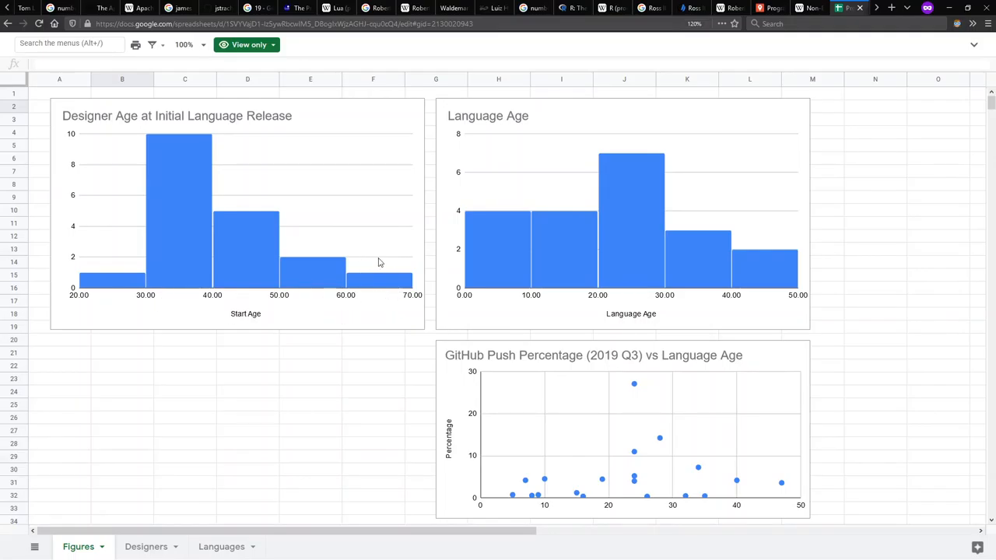
mouse_move(381, 221)
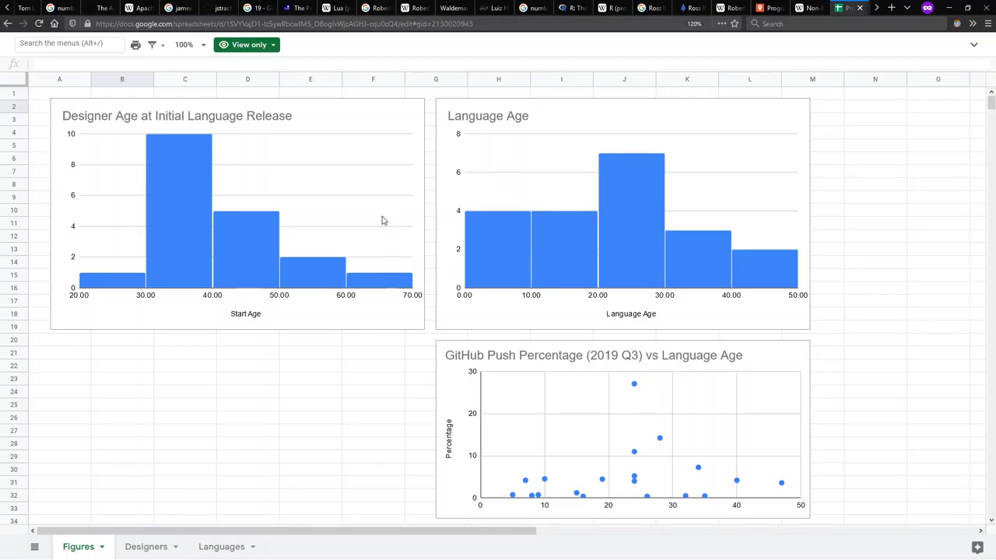
mouse_move(187, 210)
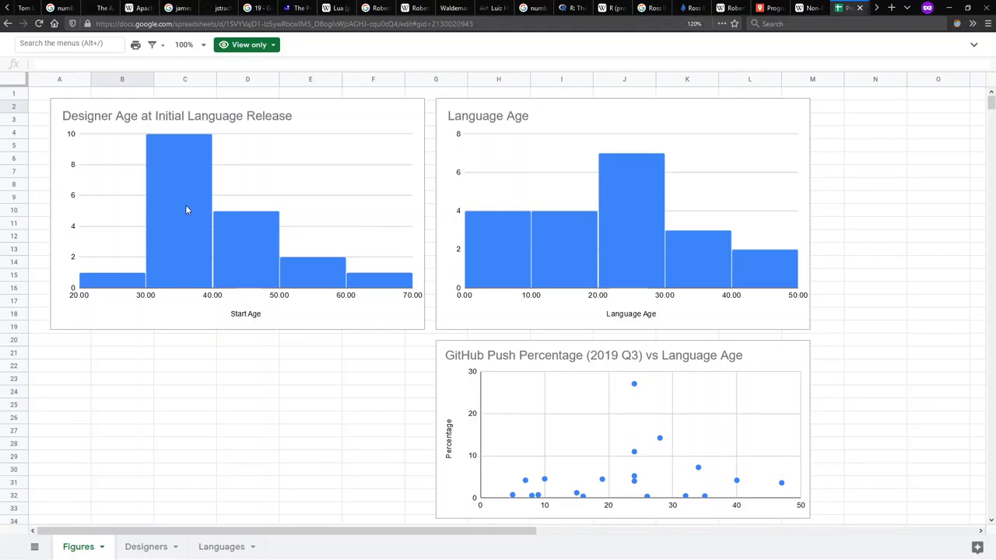
mouse_move(541, 213)
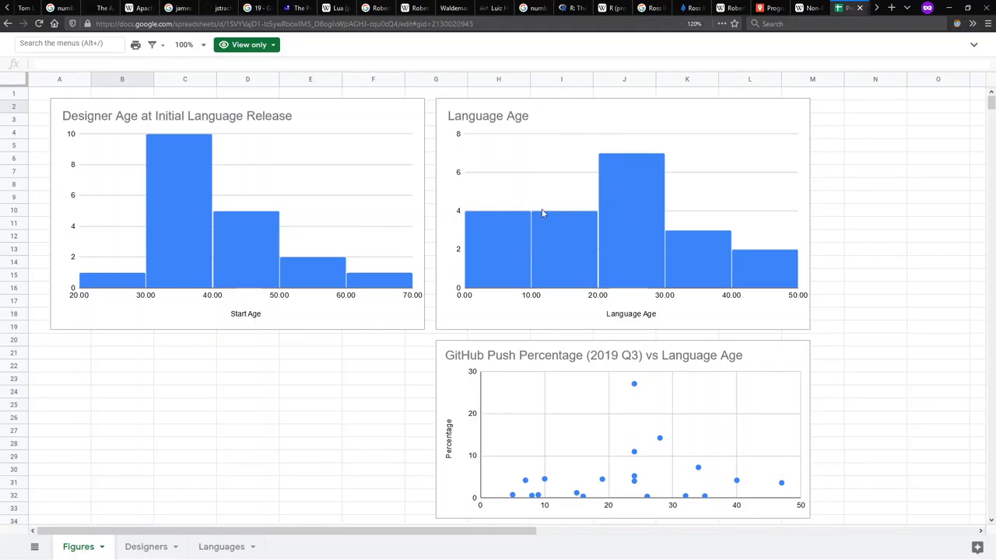
mouse_move(758, 218)
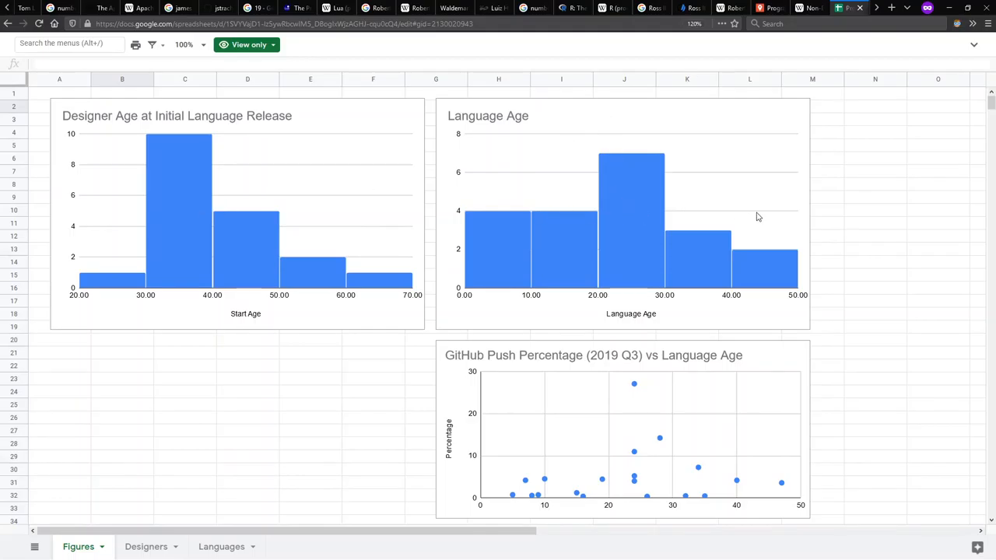
mouse_move(775, 212)
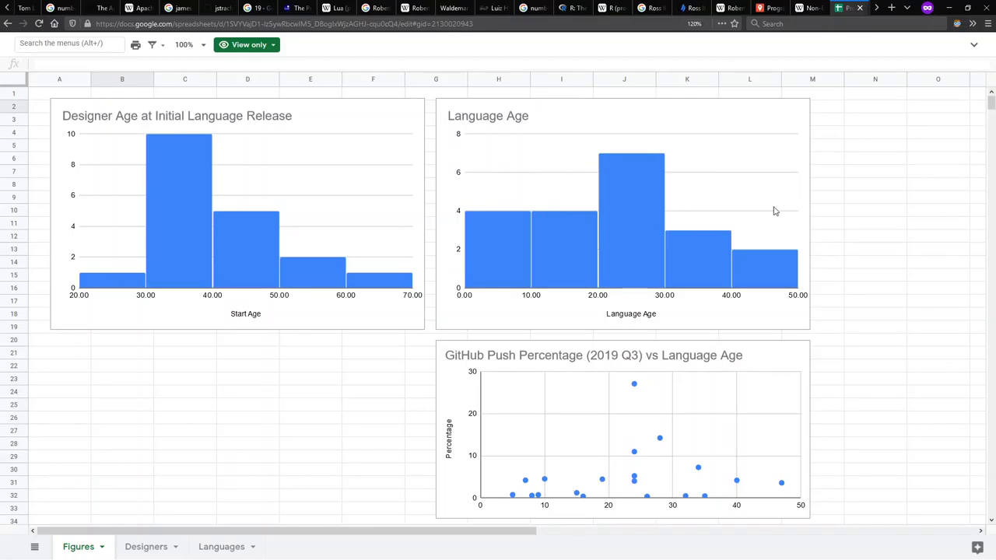
mouse_move(586, 227)
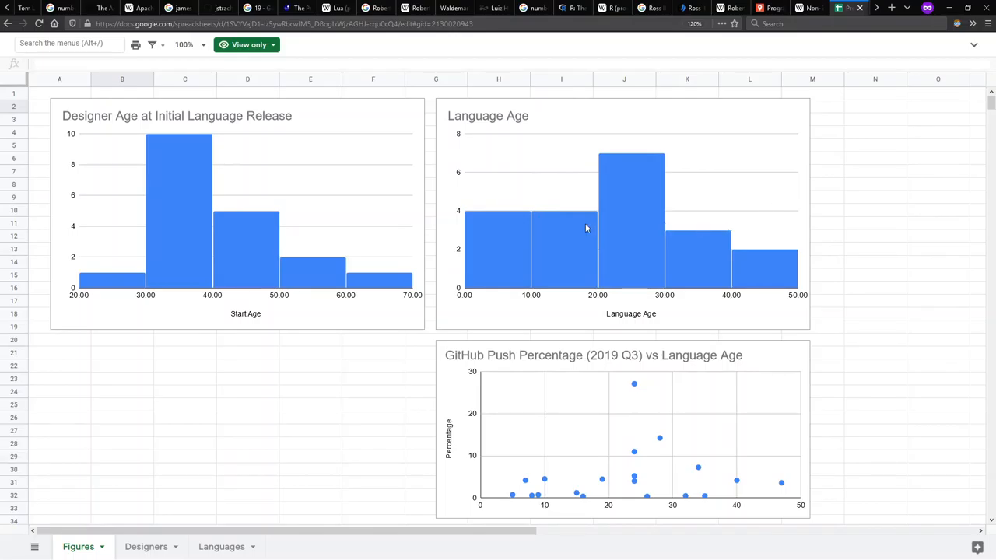
mouse_move(225, 249)
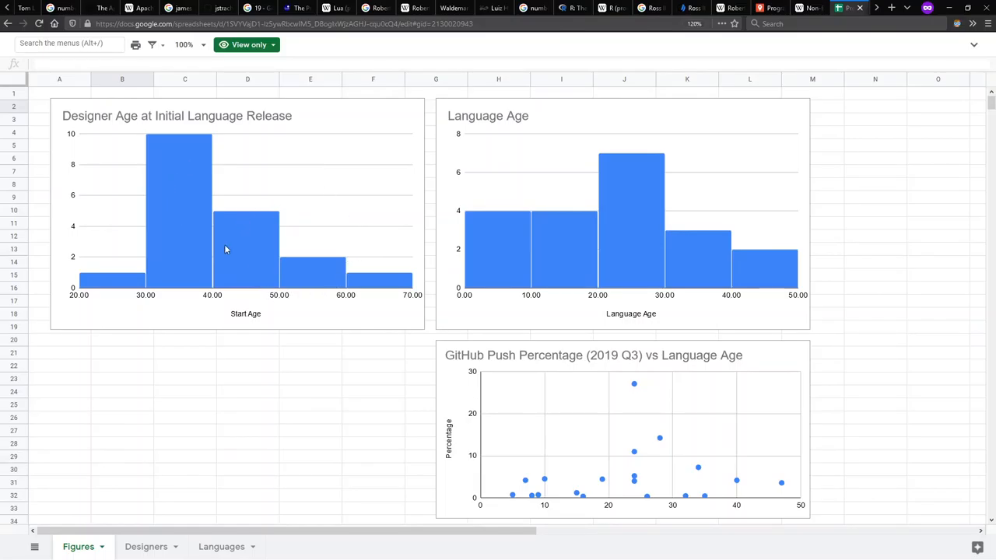
mouse_move(666, 163)
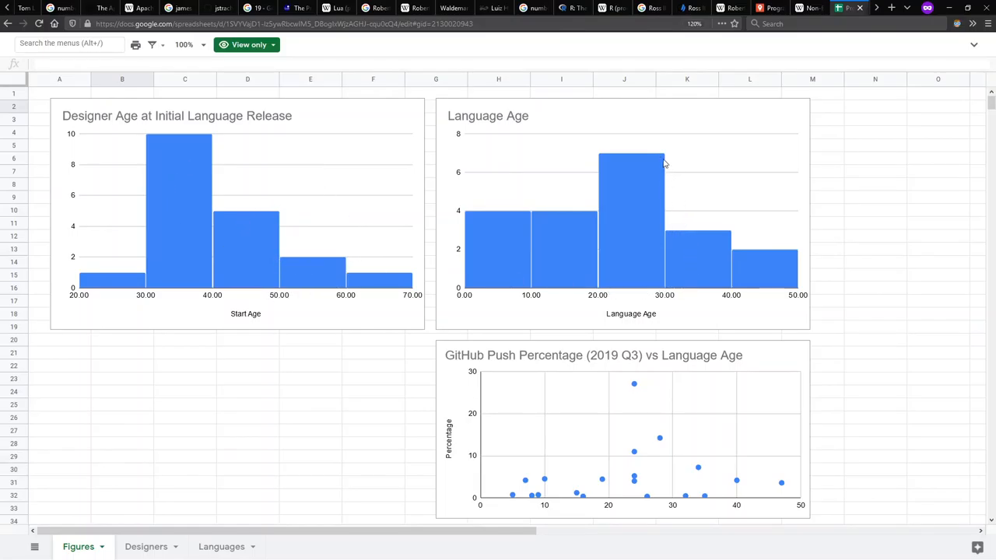
mouse_move(630, 270)
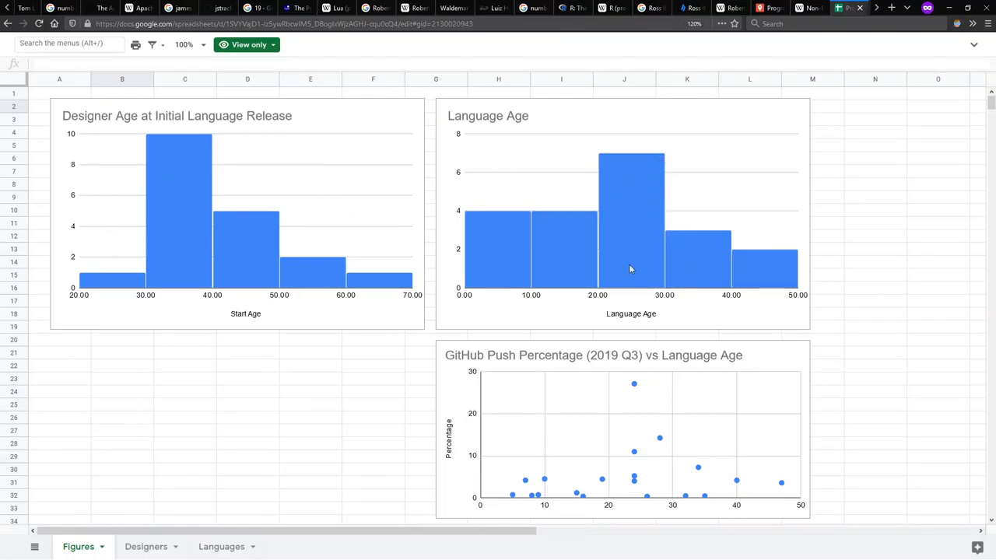
mouse_move(643, 388)
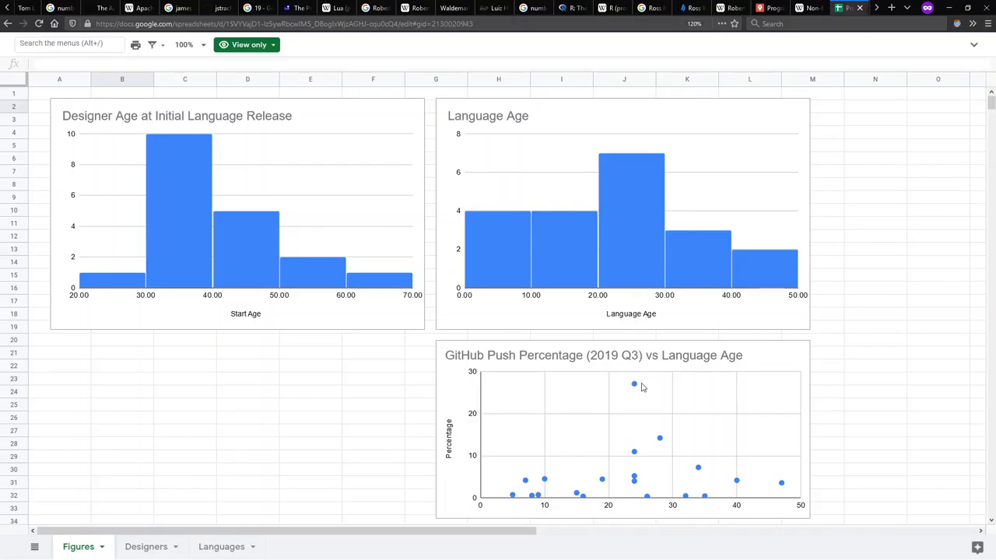
mouse_move(638, 500)
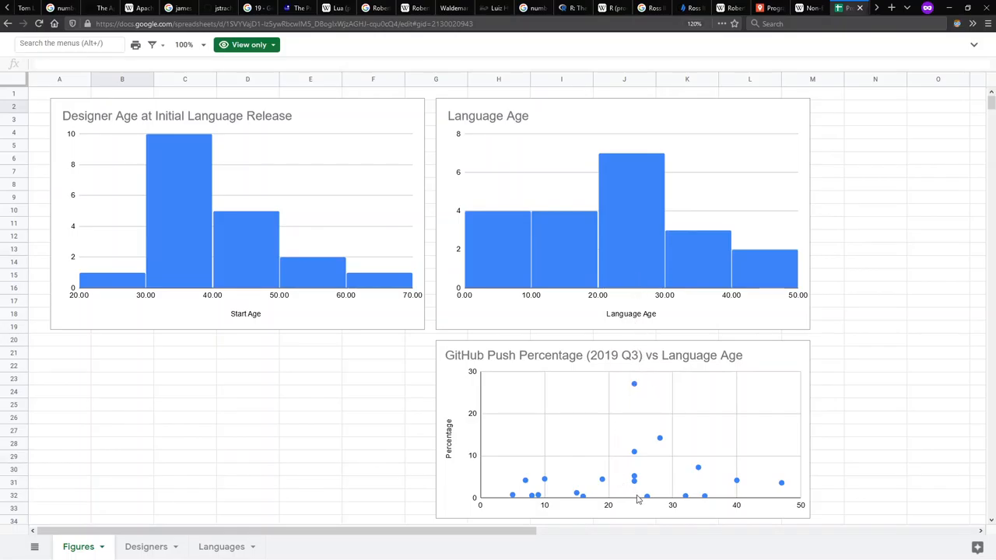
mouse_move(629, 467)
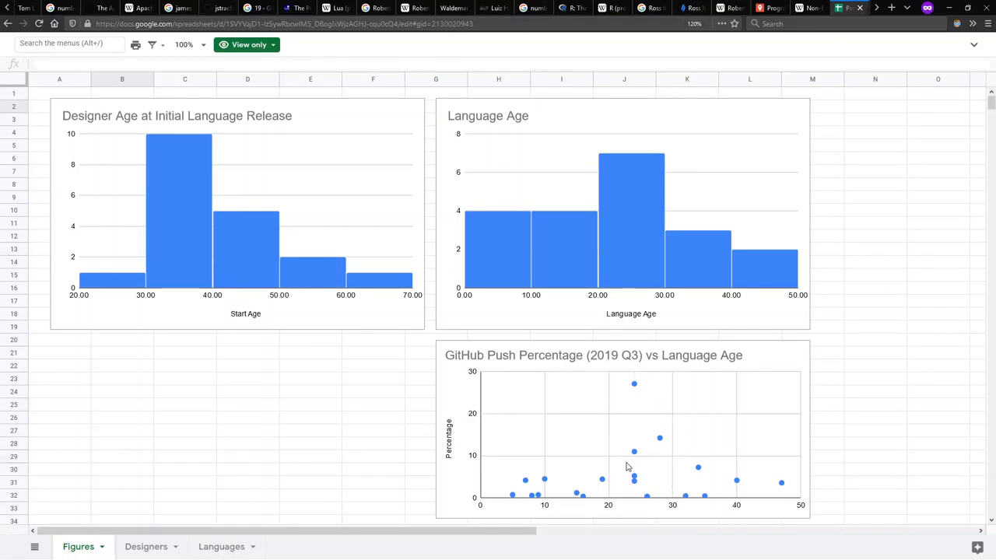
mouse_move(483, 417)
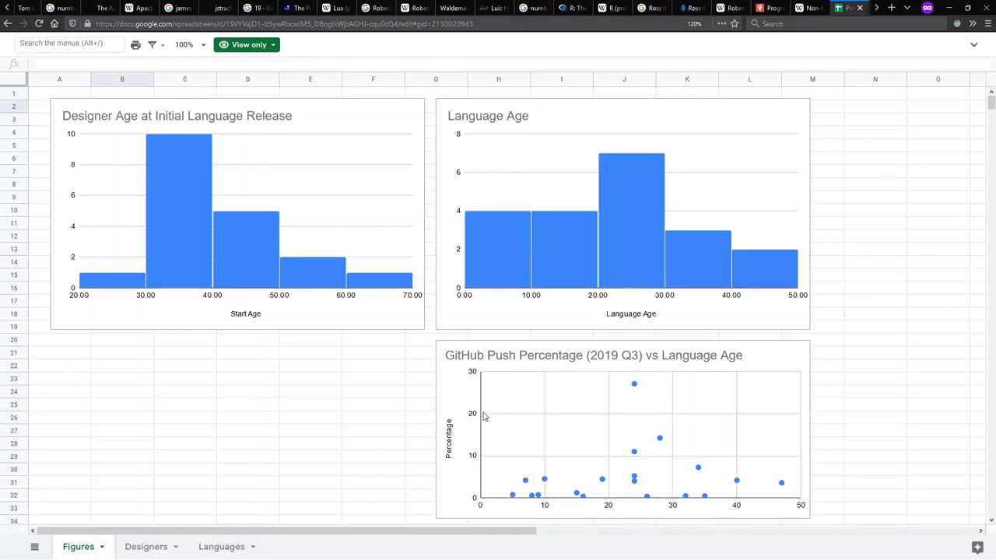
mouse_move(835, 395)
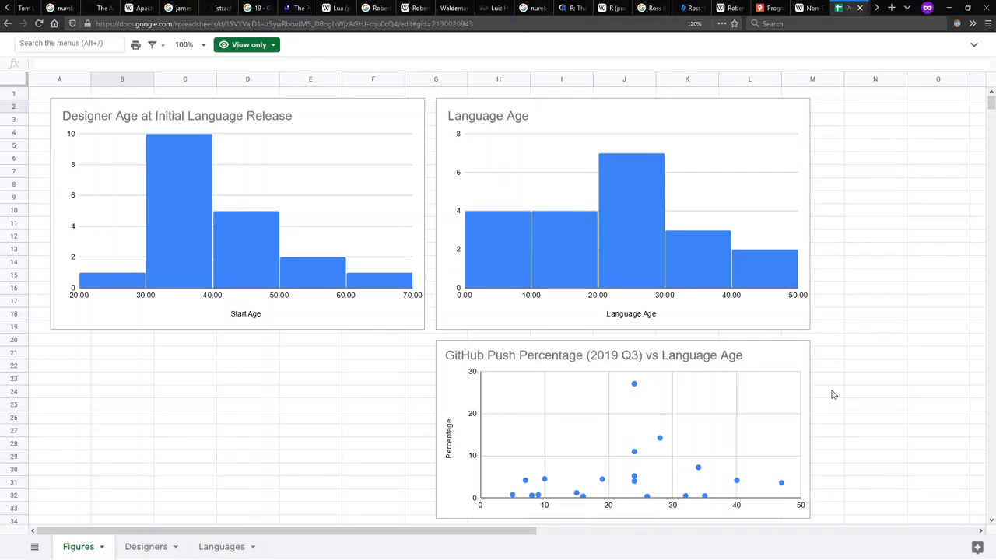
mouse_move(770, 433)
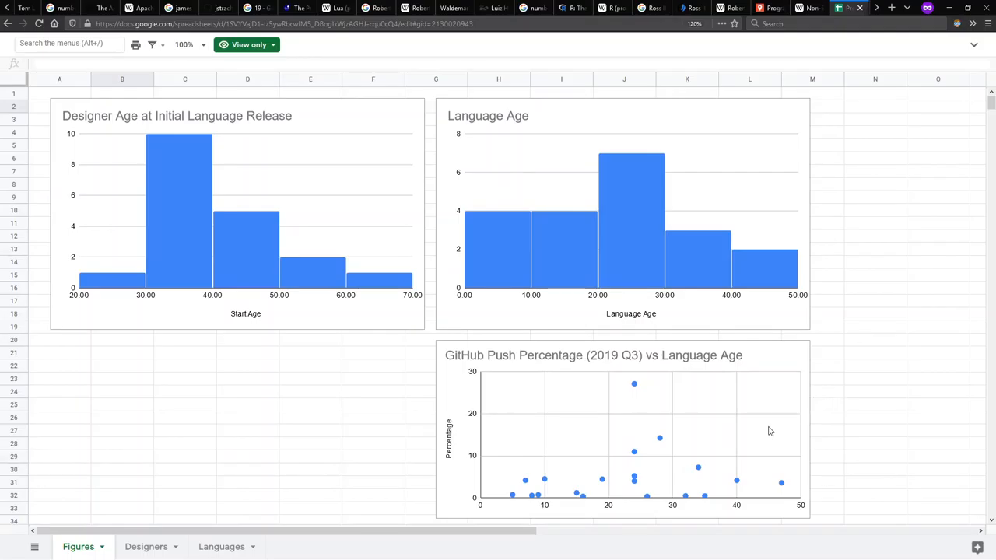
mouse_move(657, 485)
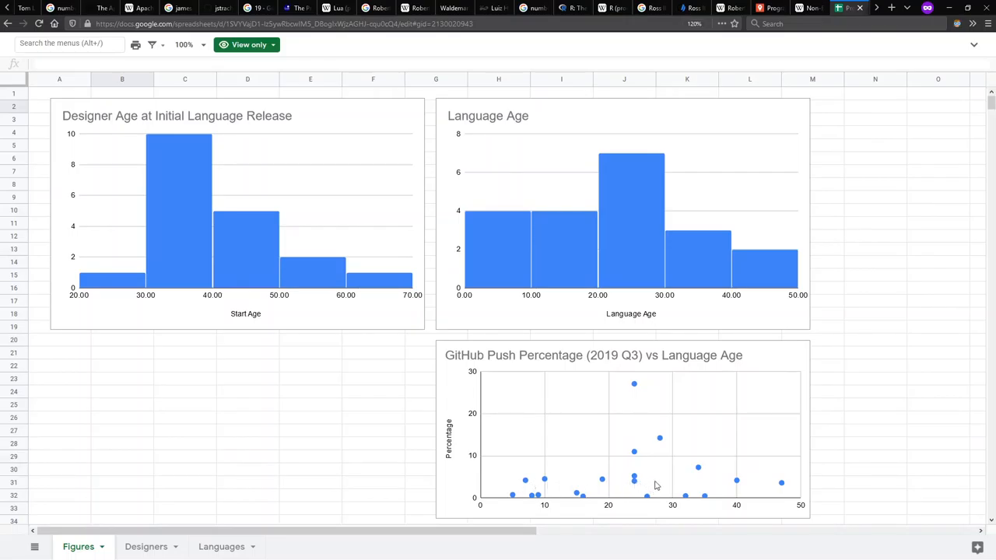
mouse_move(586, 417)
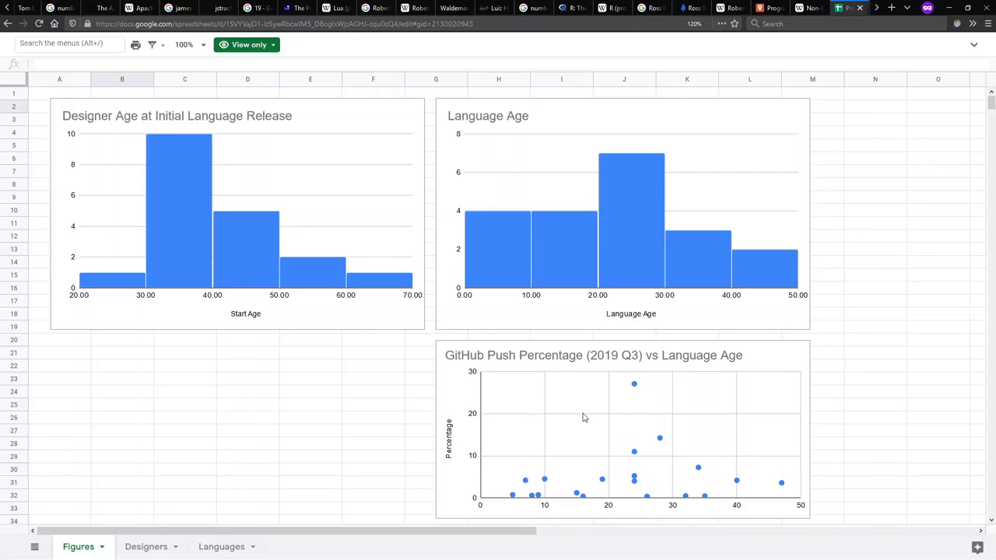
mouse_move(672, 383)
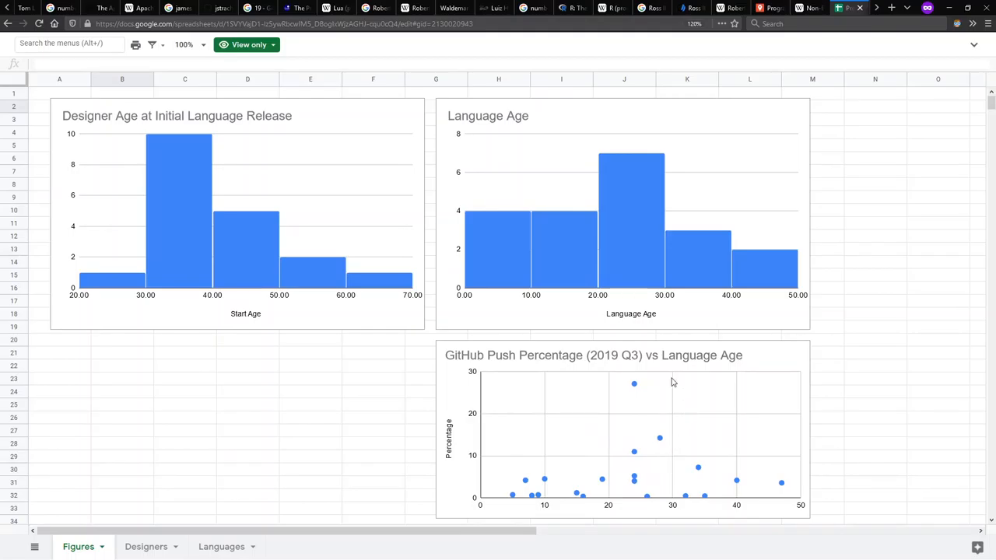
mouse_move(628, 364)
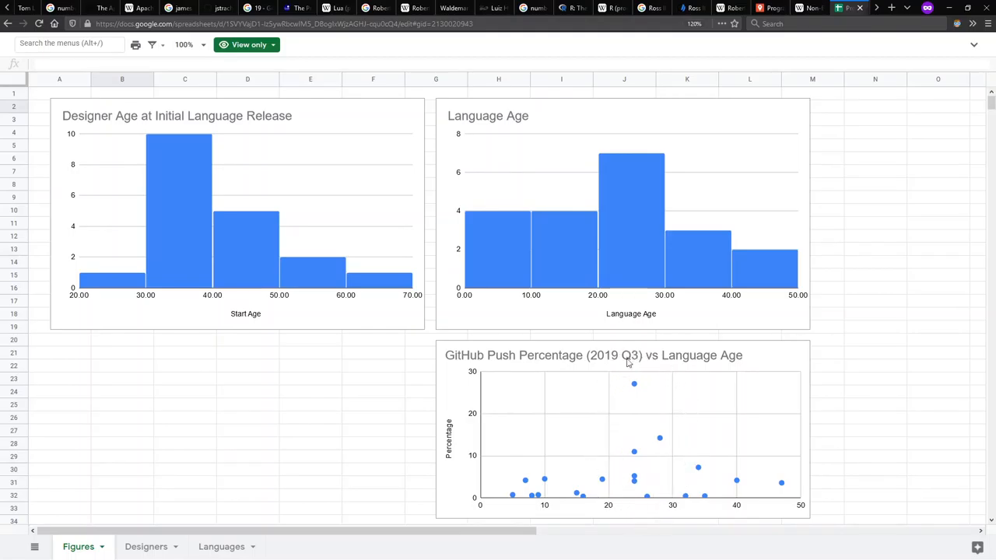
mouse_move(668, 382)
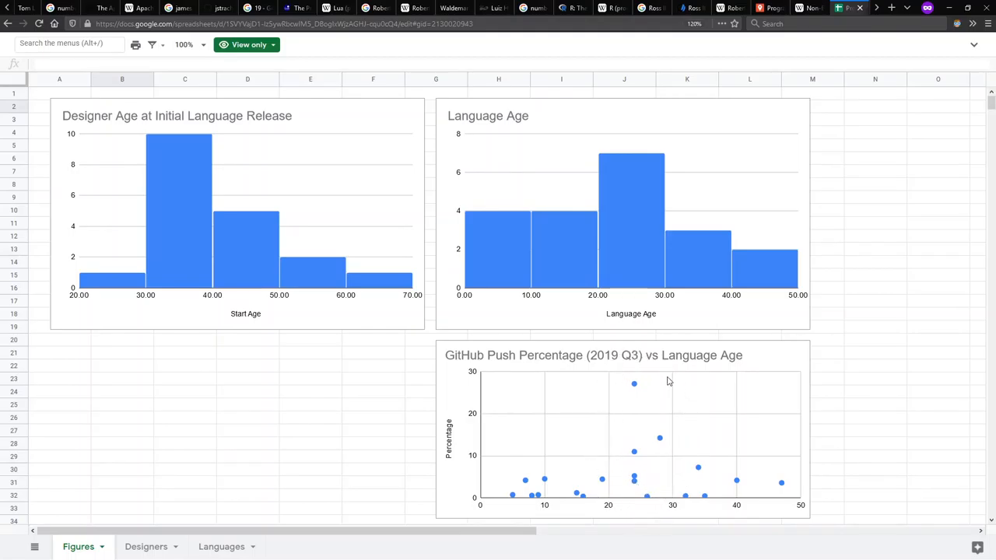
mouse_move(854, 336)
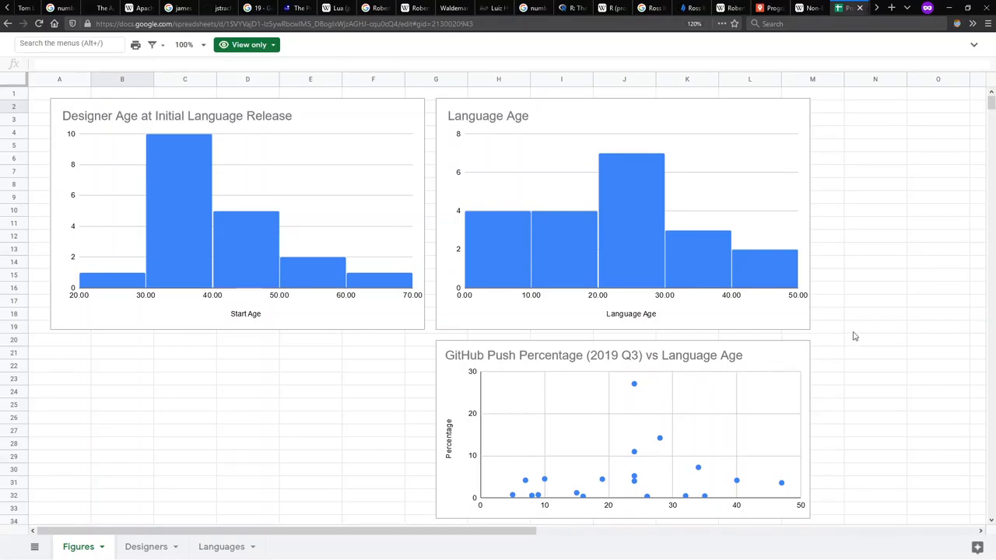
Cycle the GitHut 2.0 metric from Pushes through Stars to Pull Requests for 2019 Q3.
click(843, 8)
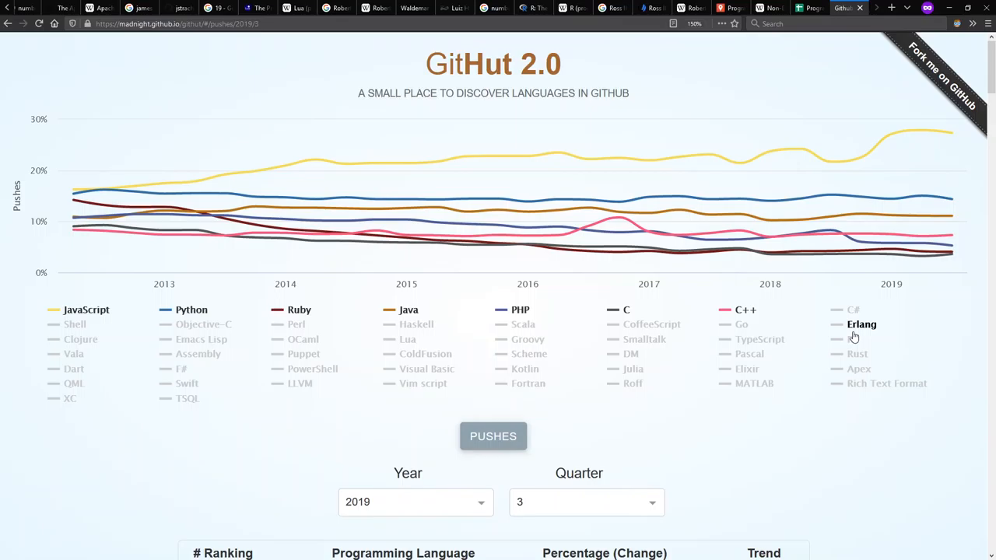
mouse_move(868, 325)
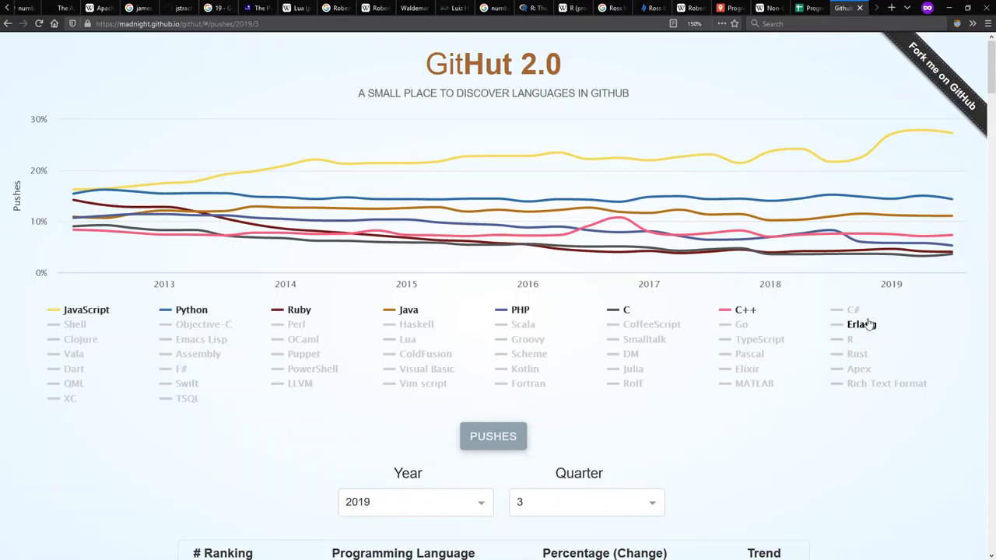
mouse_move(951, 255)
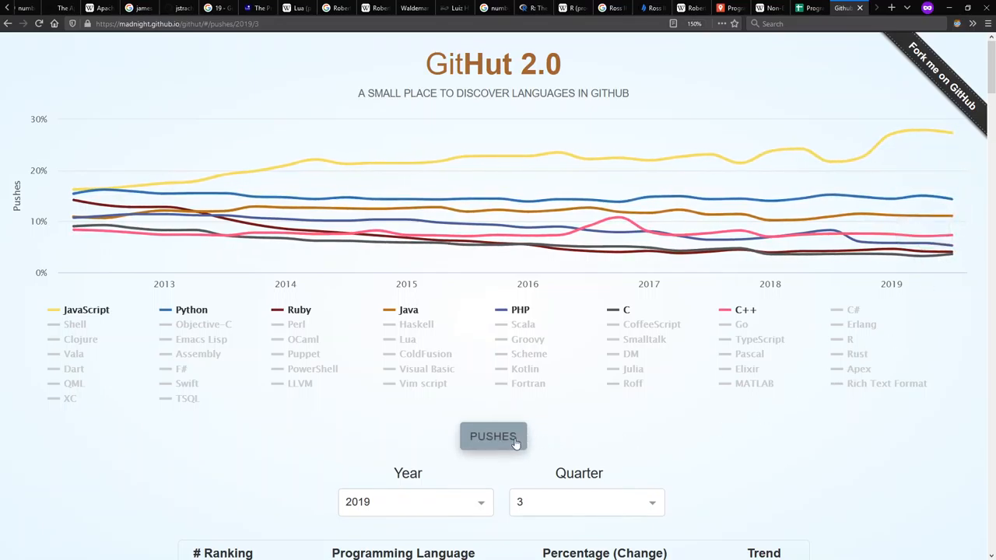
click(493, 436)
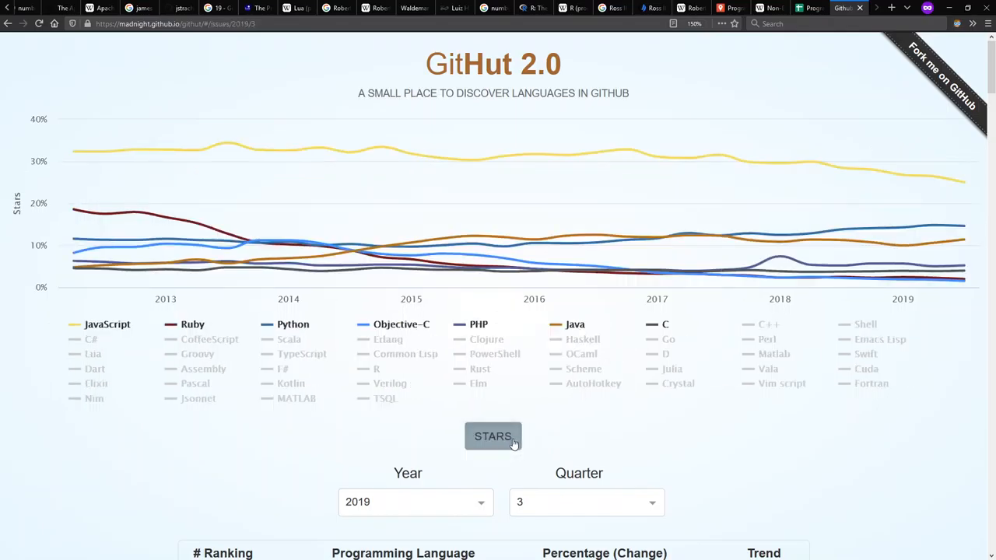
click(493, 436)
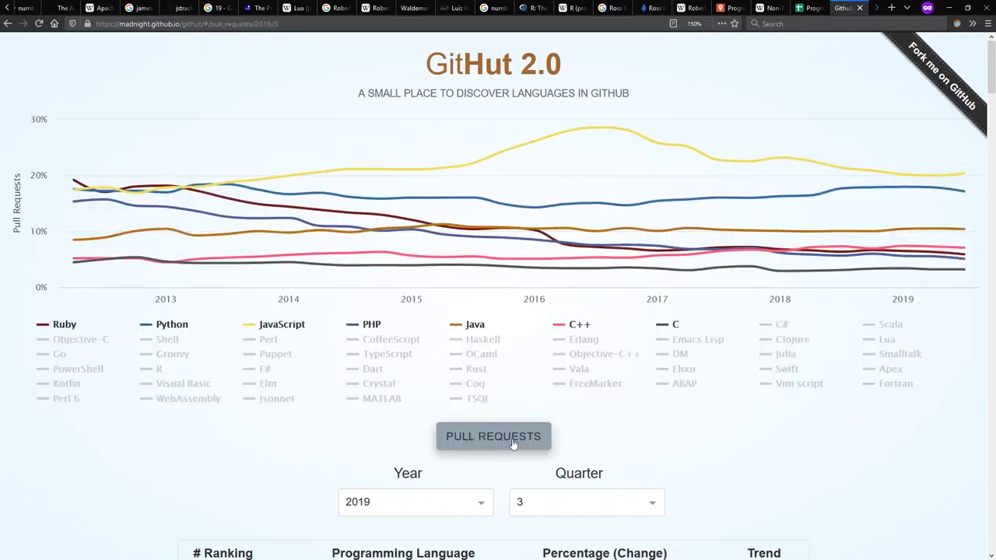